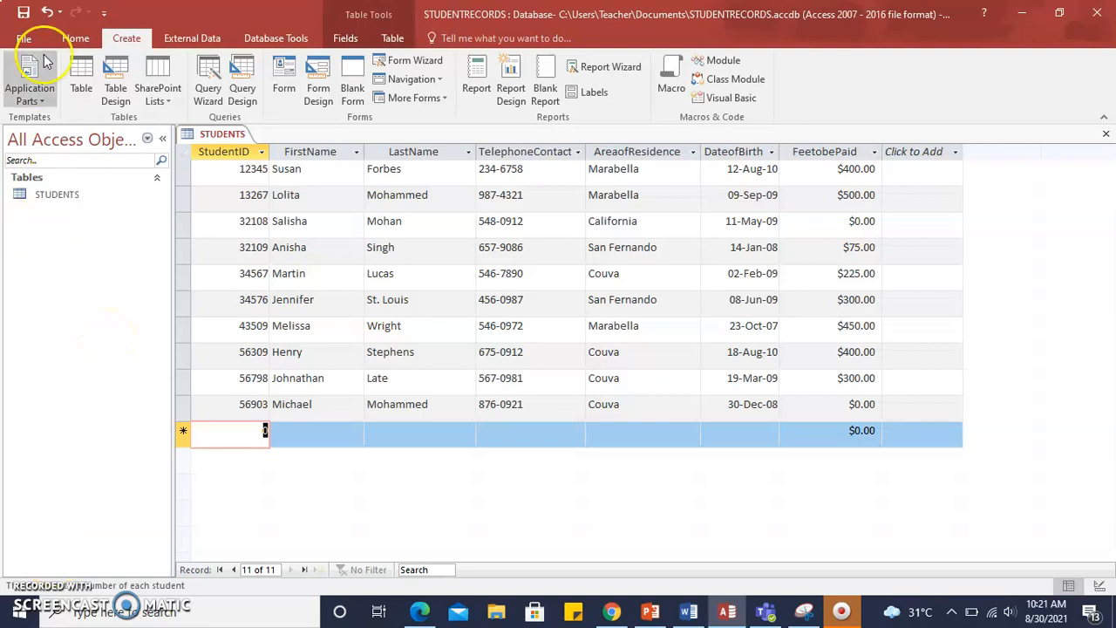
mouse_move(52, 96)
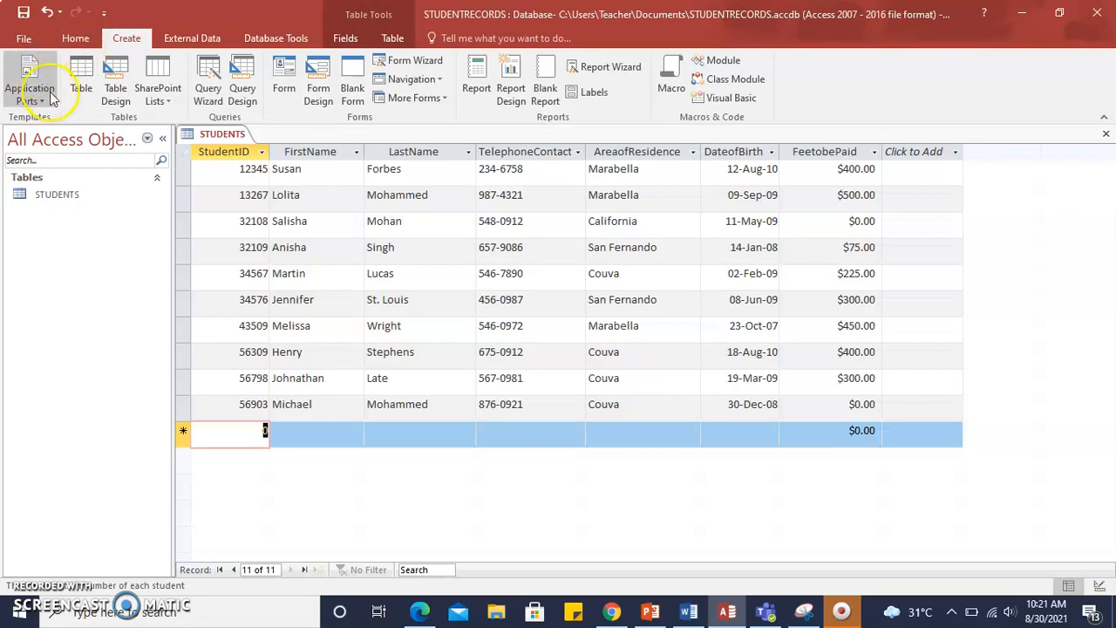
mouse_move(135, 275)
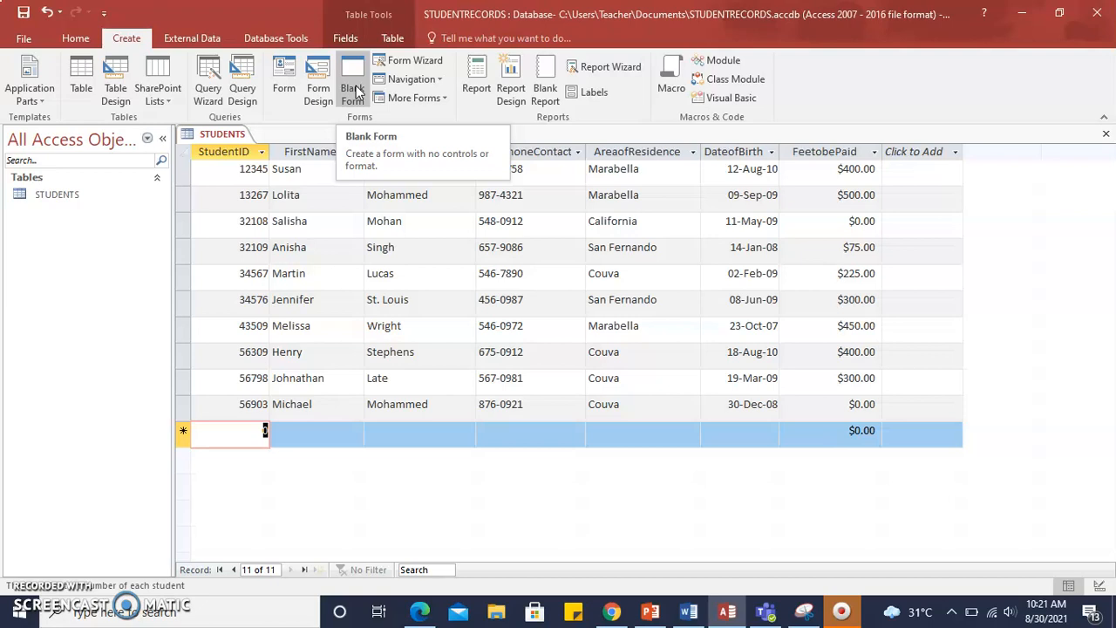
mouse_move(415, 60)
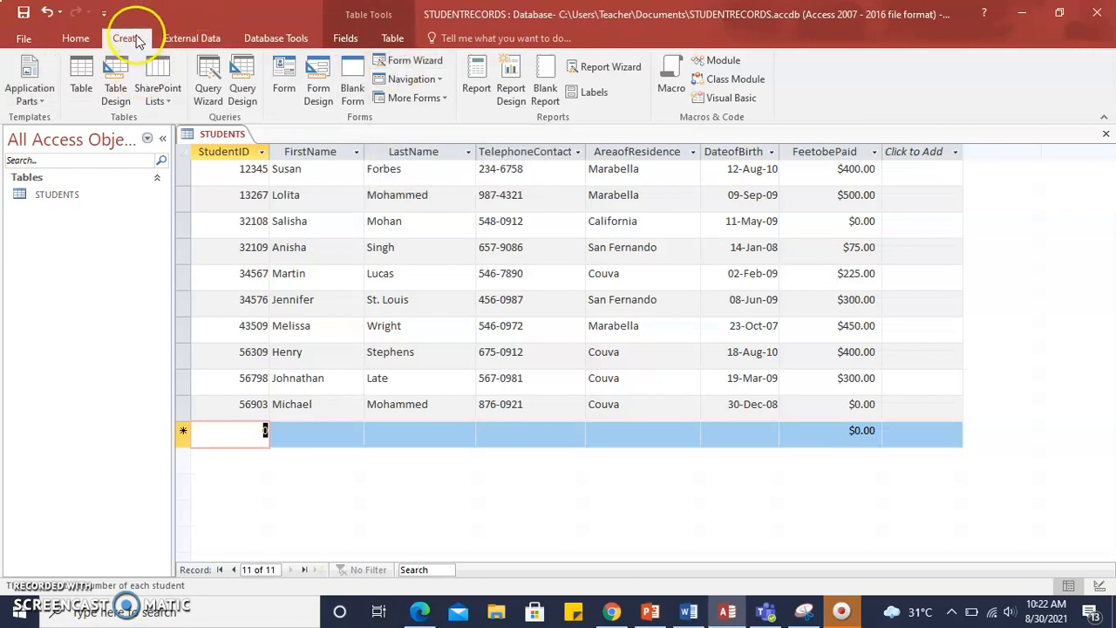
mouse_move(266, 48)
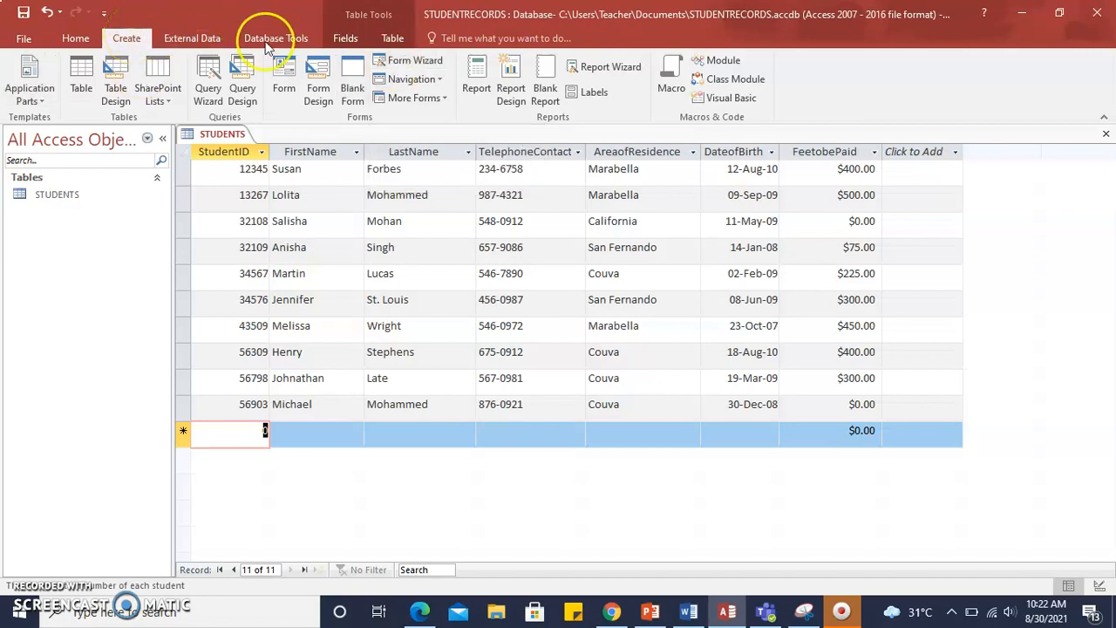
mouse_move(412, 60)
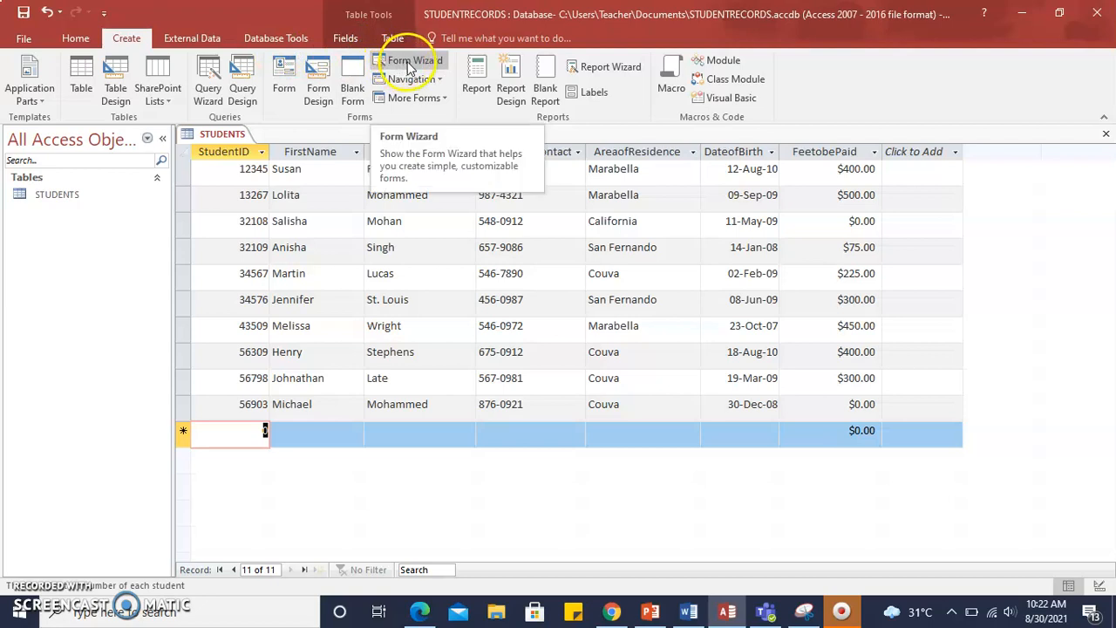
Launch the Form Wizard and add StudentID, FirstName and LastName to Selected Fields
left_click(414, 60)
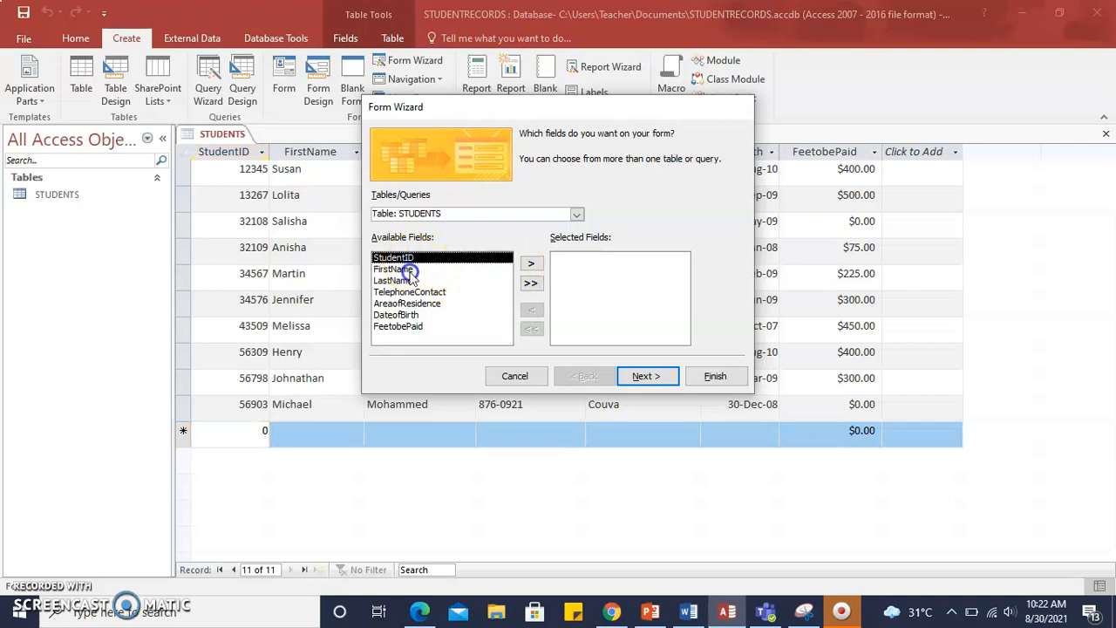
left_click(407, 303)
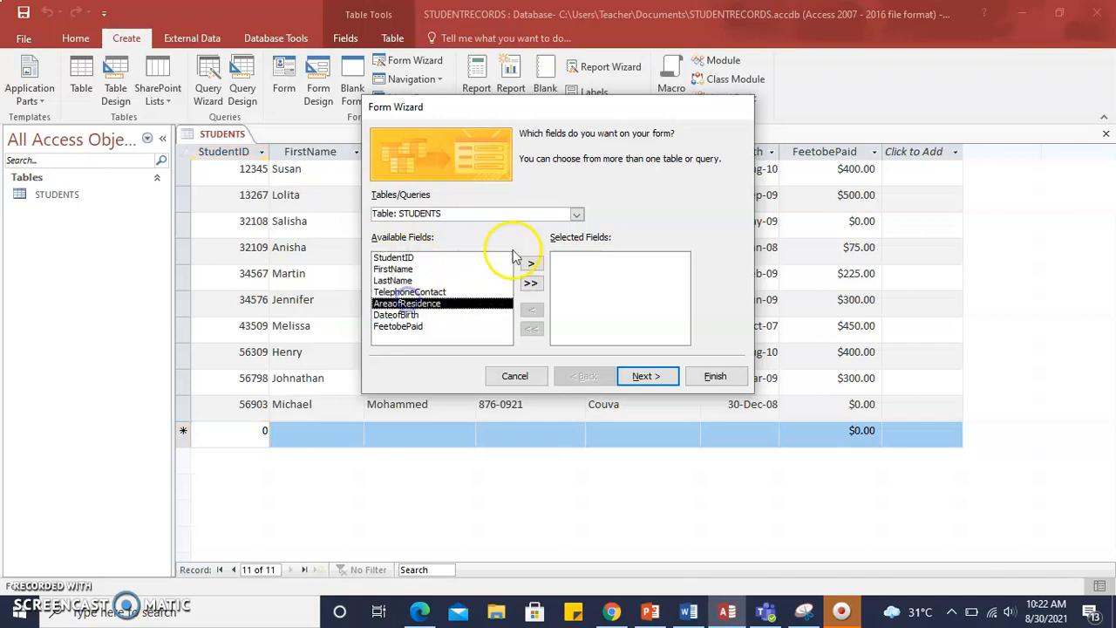
left_click(393, 258)
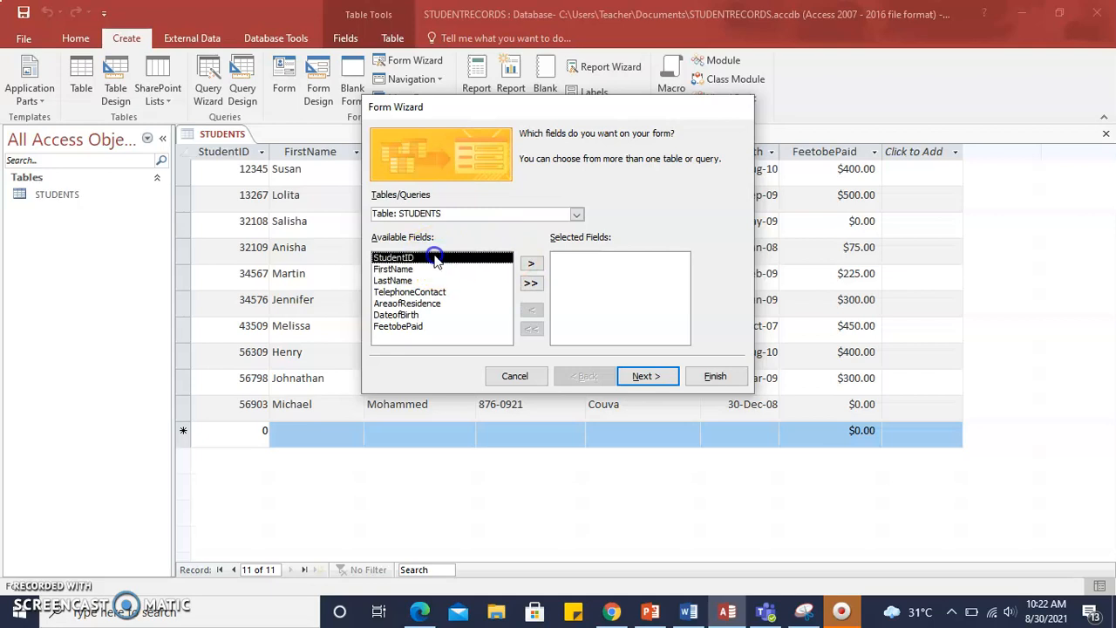
left_click(532, 263)
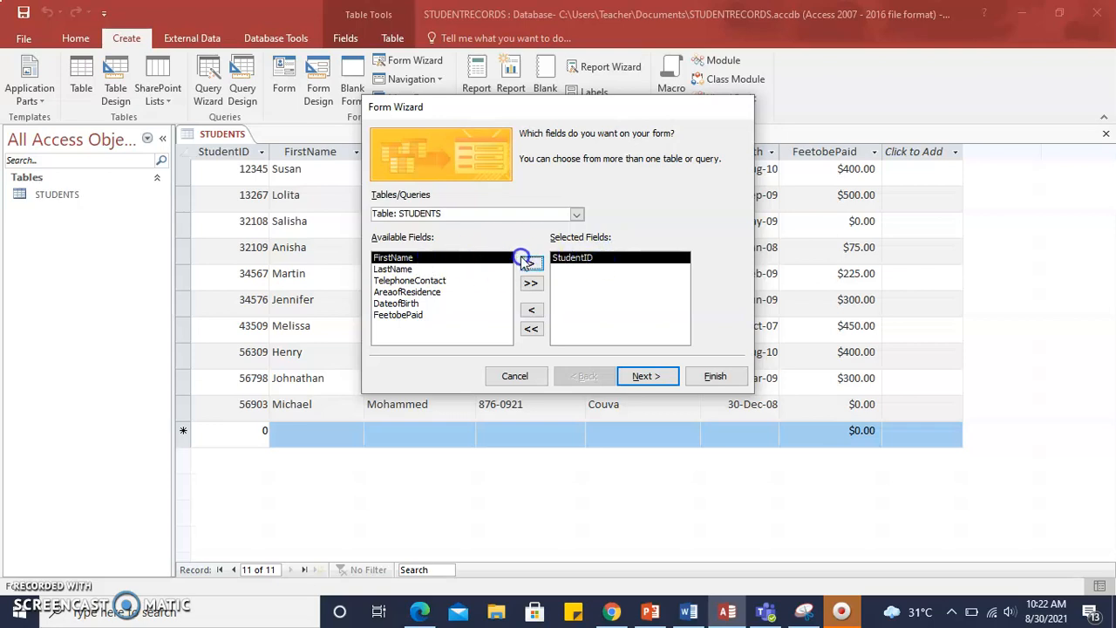
left_click(531, 263)
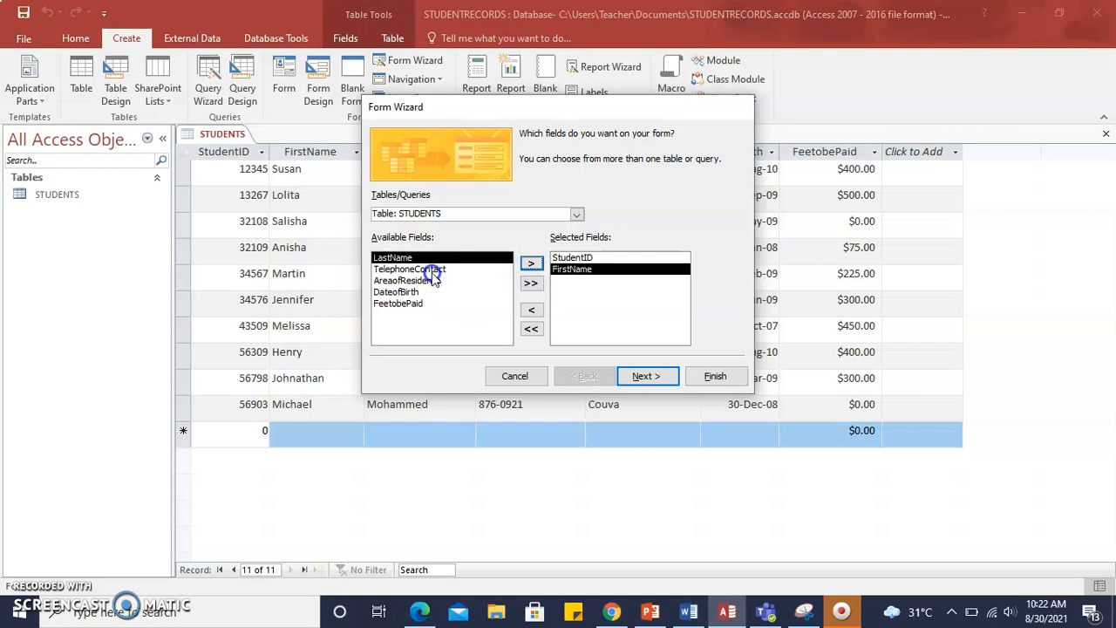
left_click(532, 264)
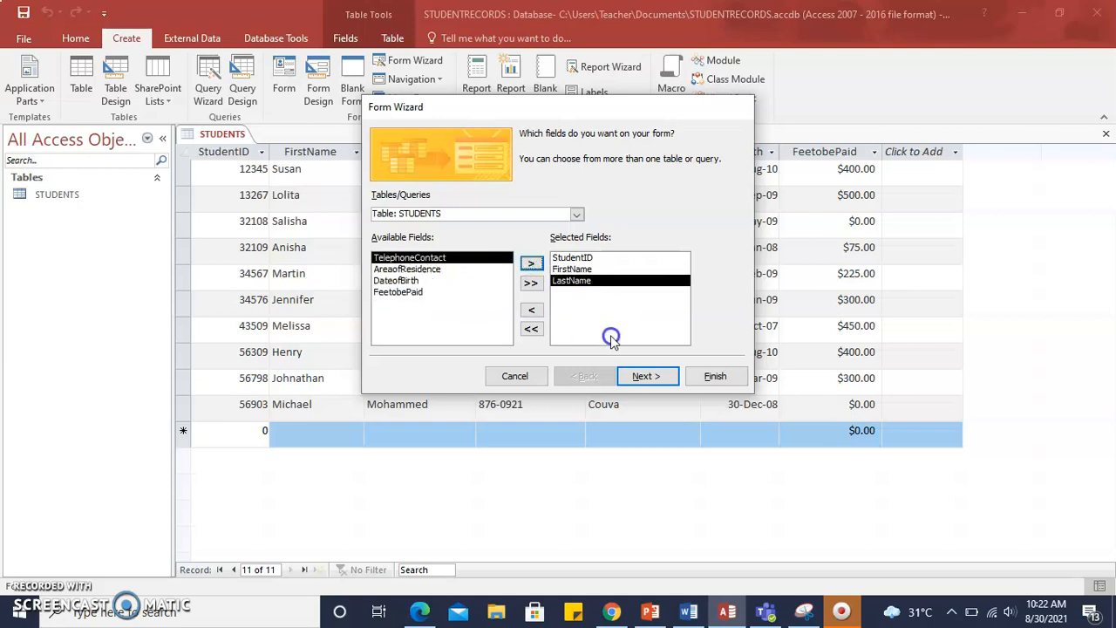
mouse_move(707, 437)
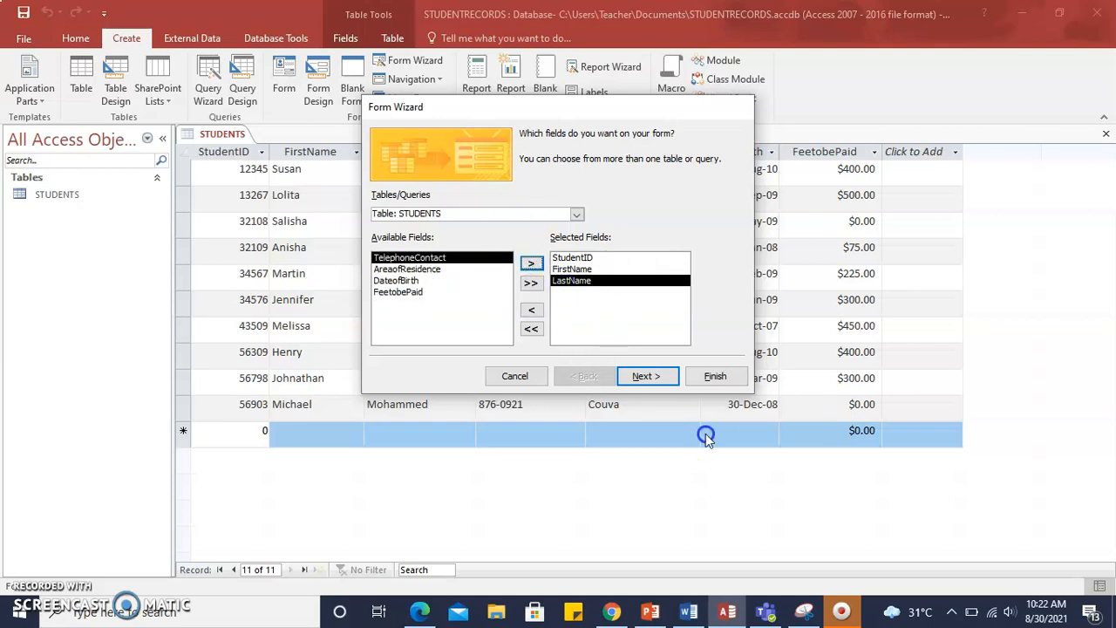
Preview the Tabular and Datasheet layouts, then settle on the Justified layout
left_click(647, 376)
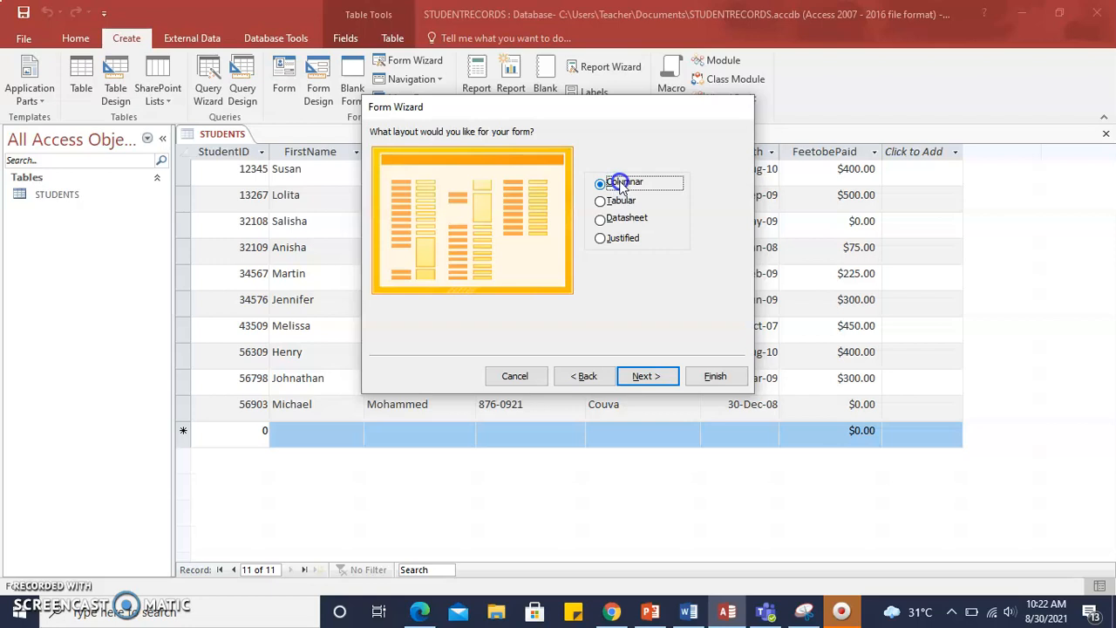
left_click(600, 201)
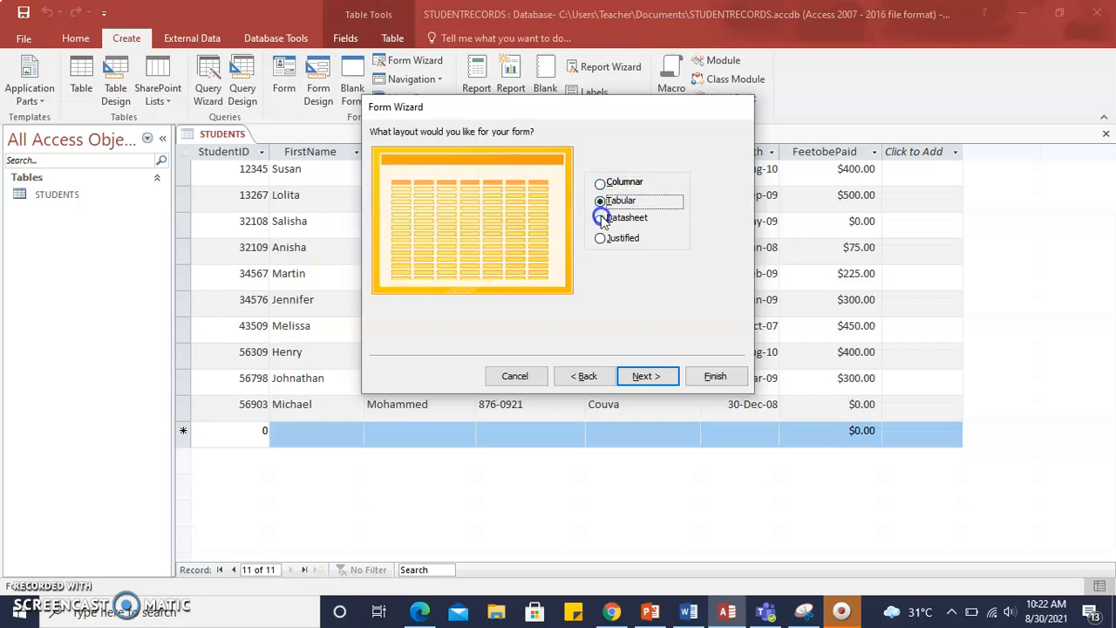
left_click(600, 218)
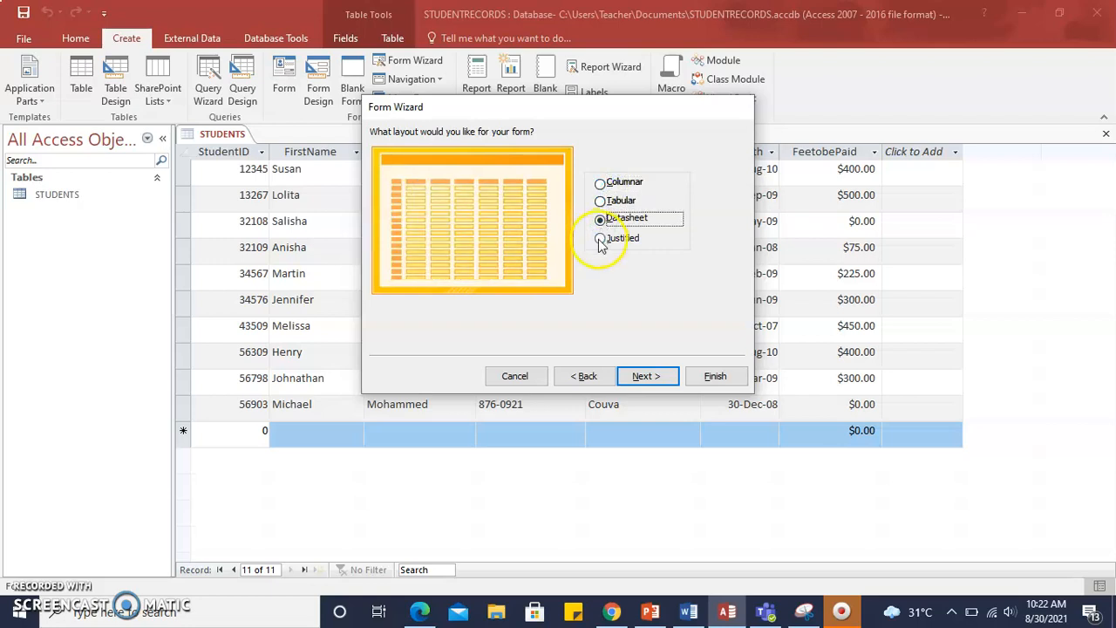
left_click(600, 238)
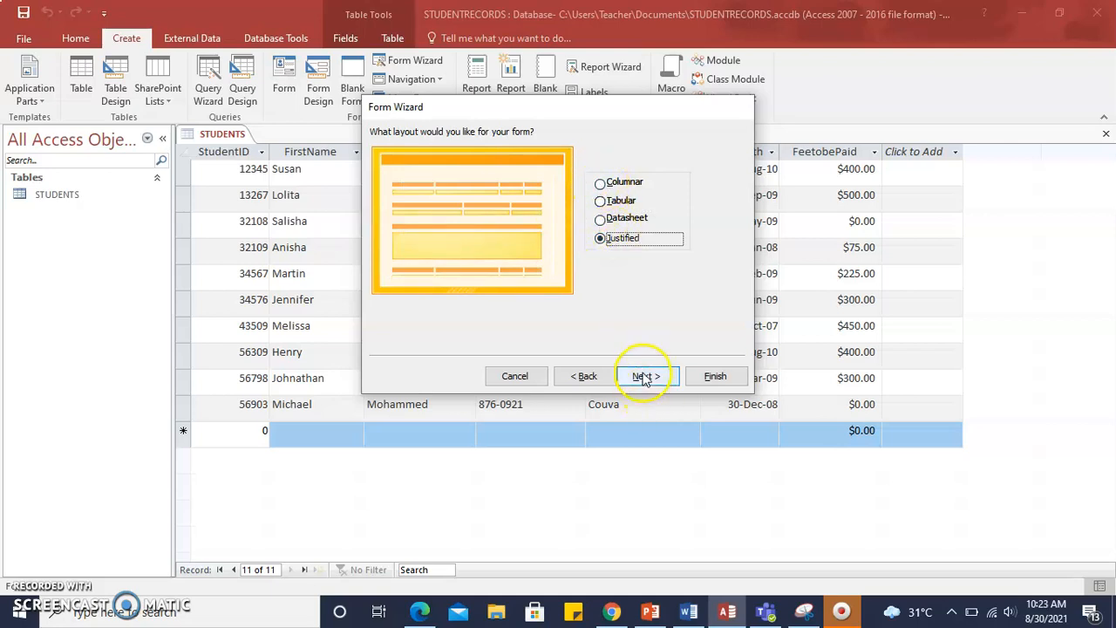
Keep the title STUDENTS with the form set to open for viewing, and finish
left_click(645, 376)
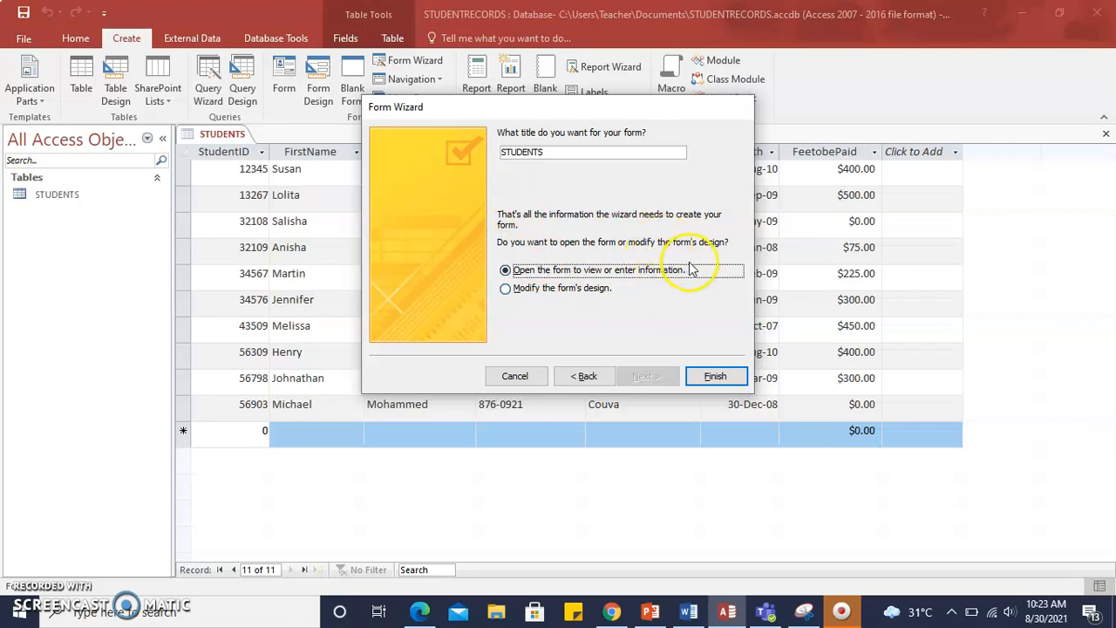
mouse_move(711, 235)
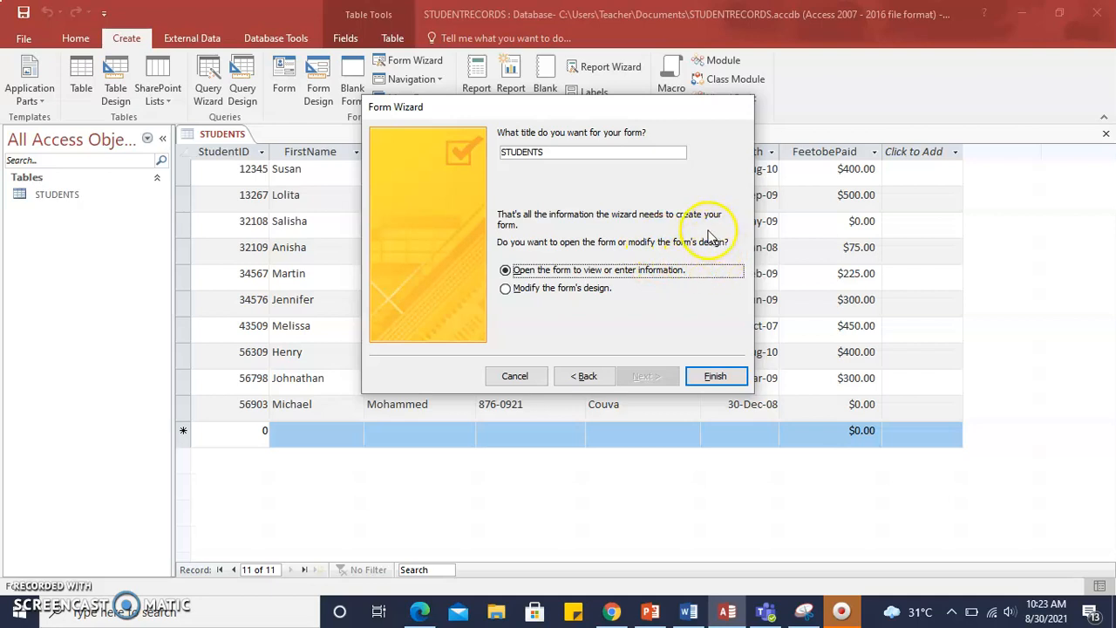
mouse_move(610, 266)
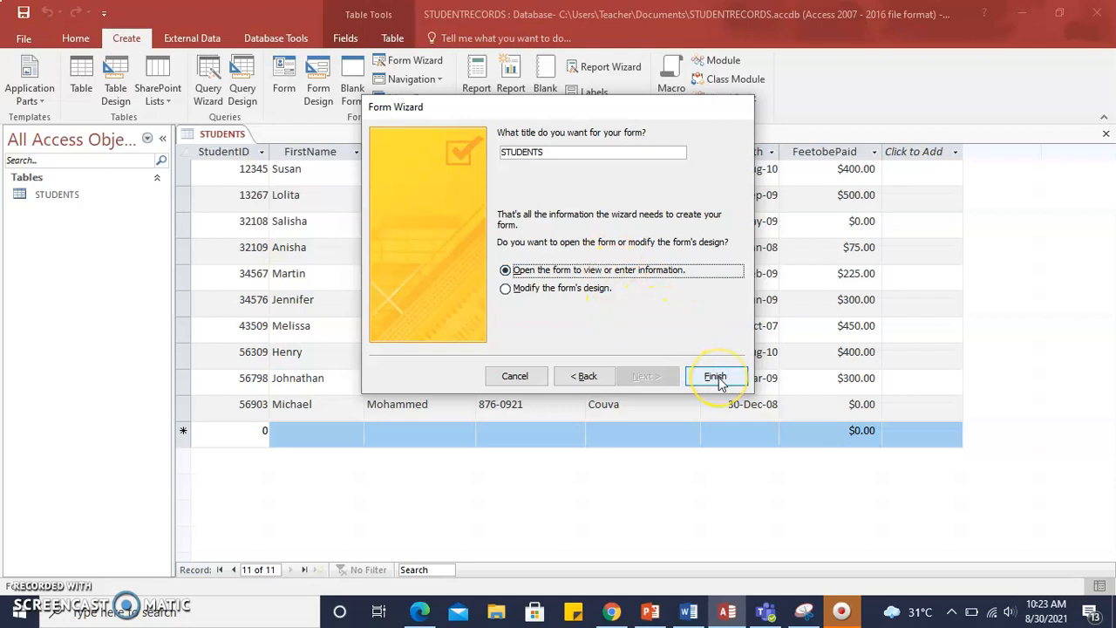
left_click(715, 376)
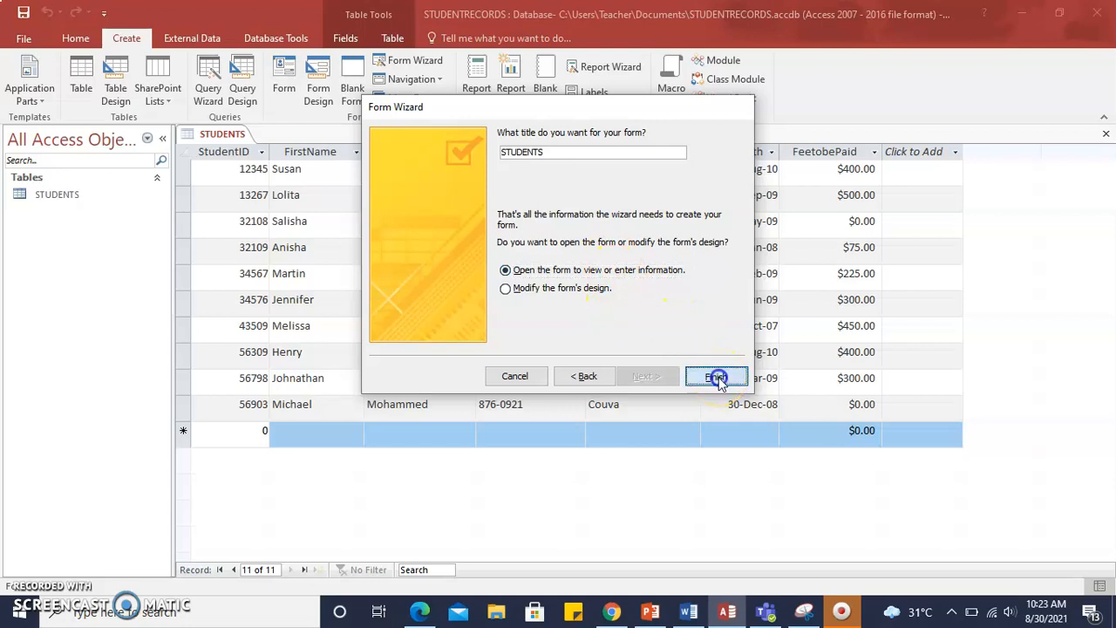
left_click(717, 376)
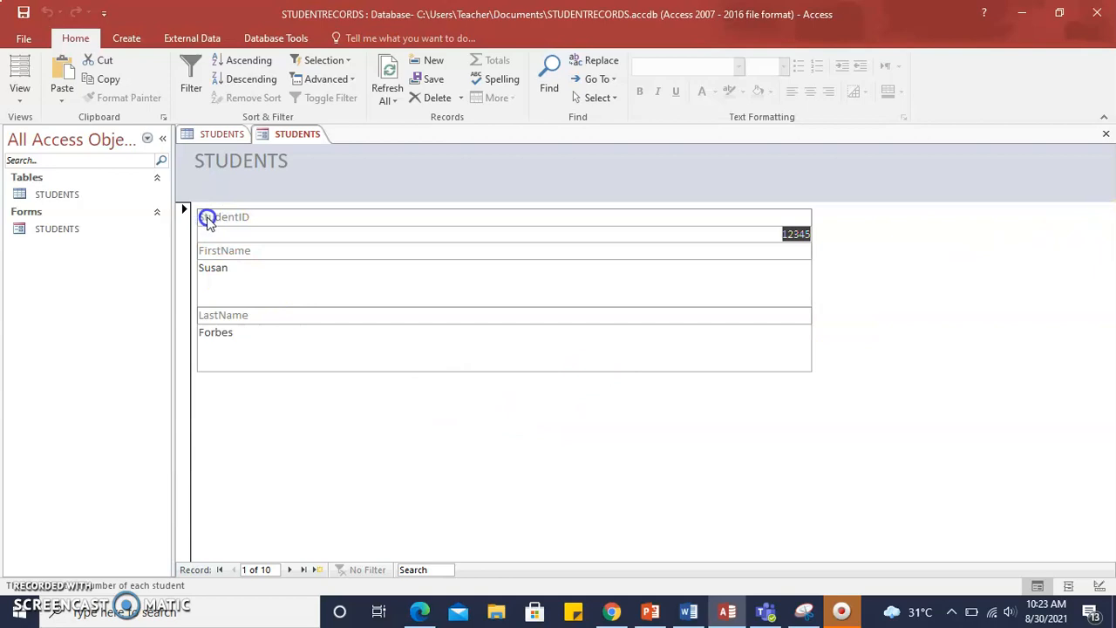
mouse_move(261, 217)
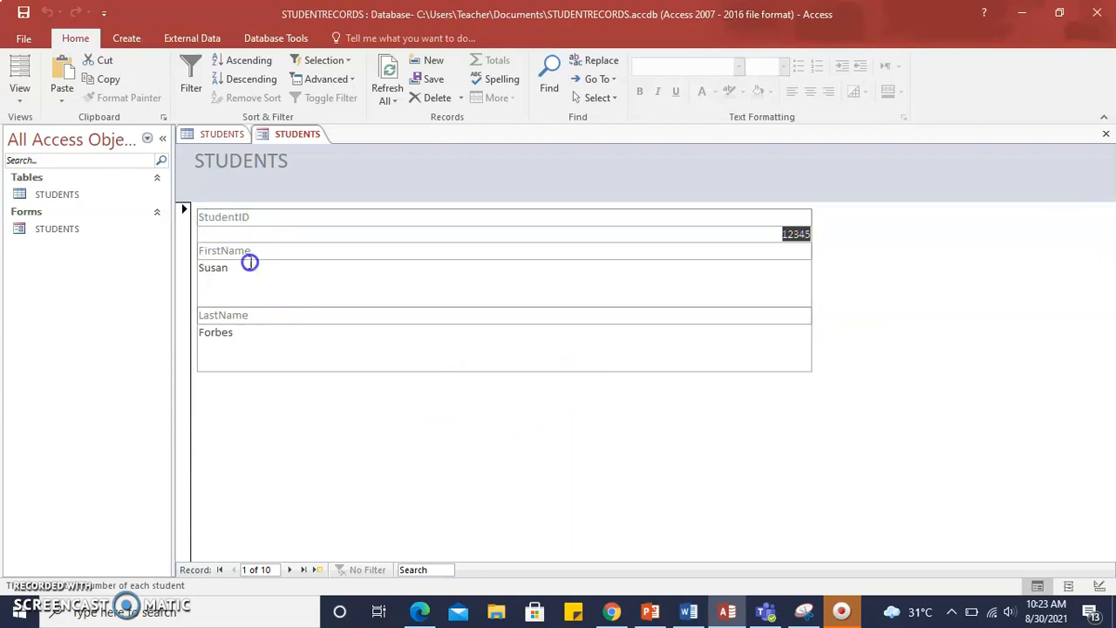
mouse_move(274, 325)
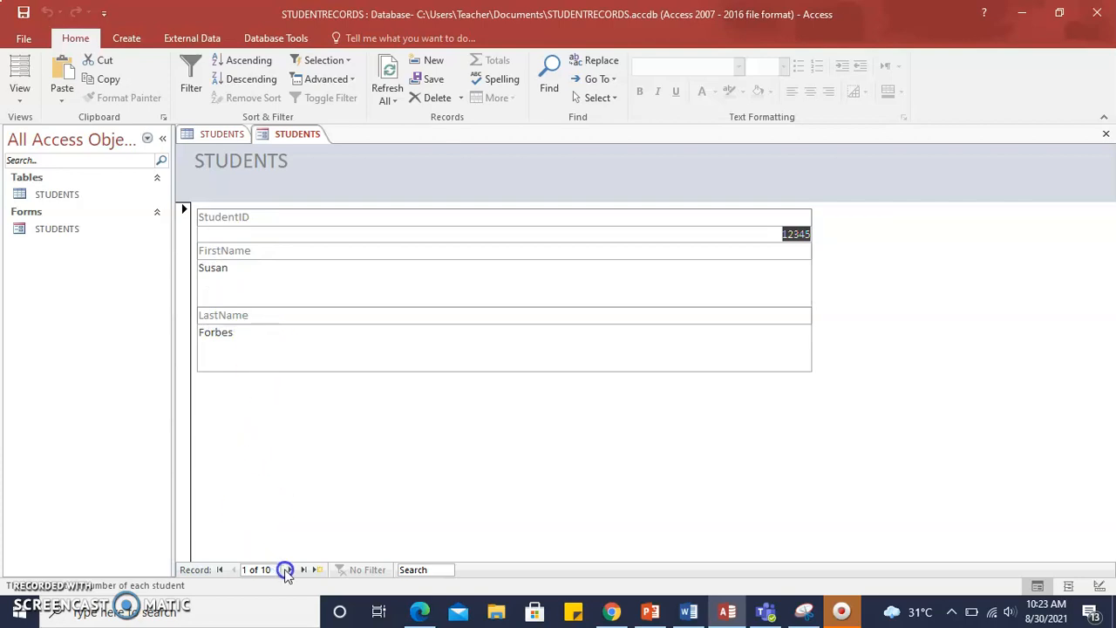
left_click(291, 569)
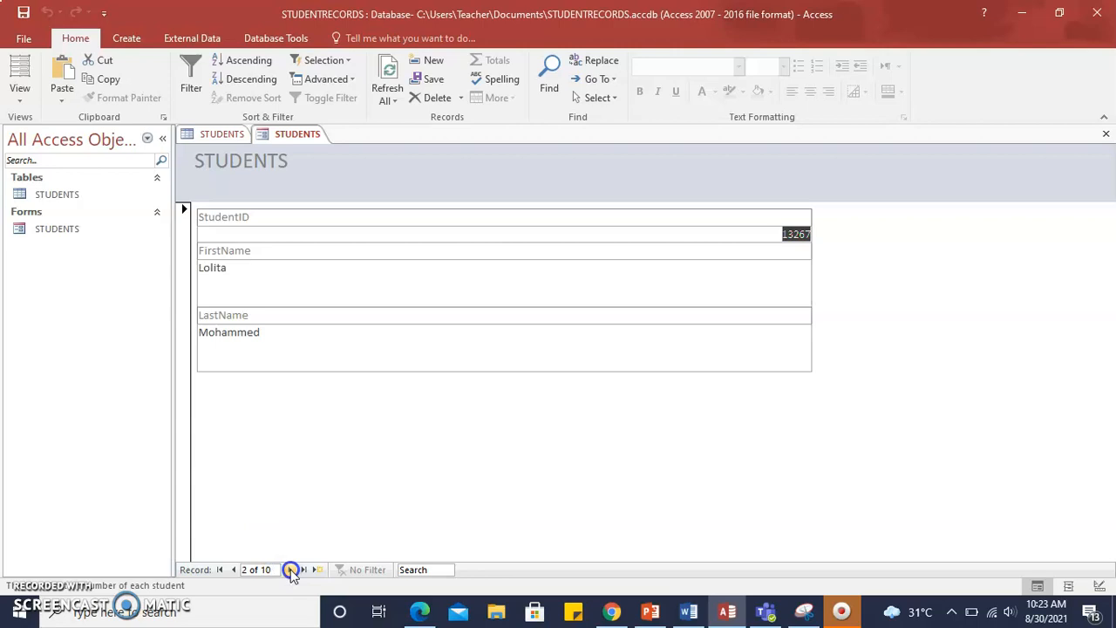
left_click(290, 569)
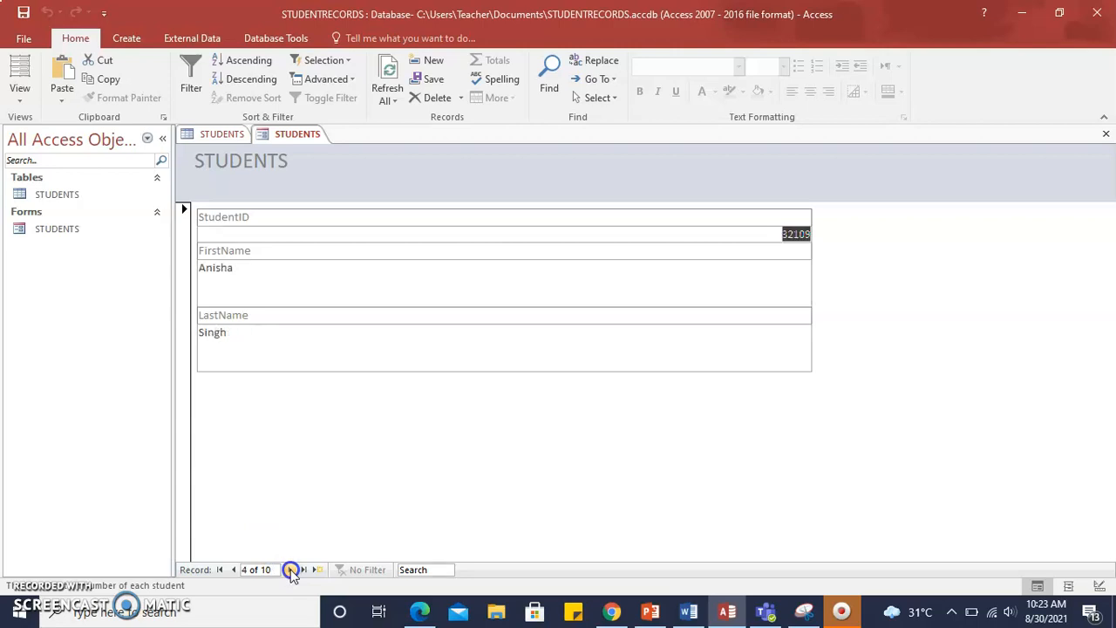
left_click(290, 569)
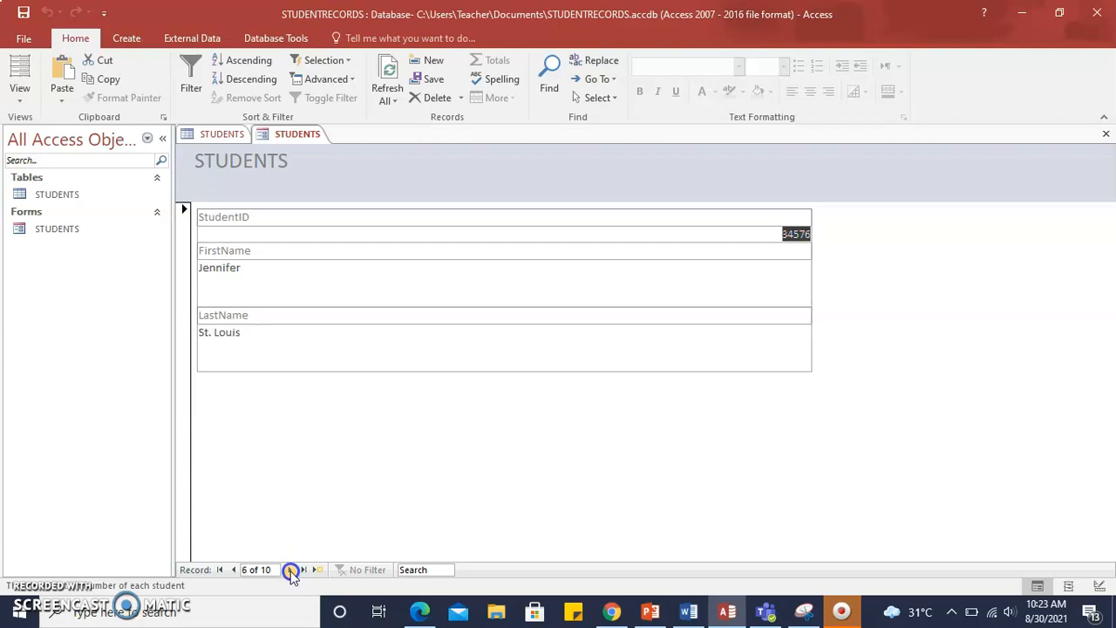
left_click(291, 570)
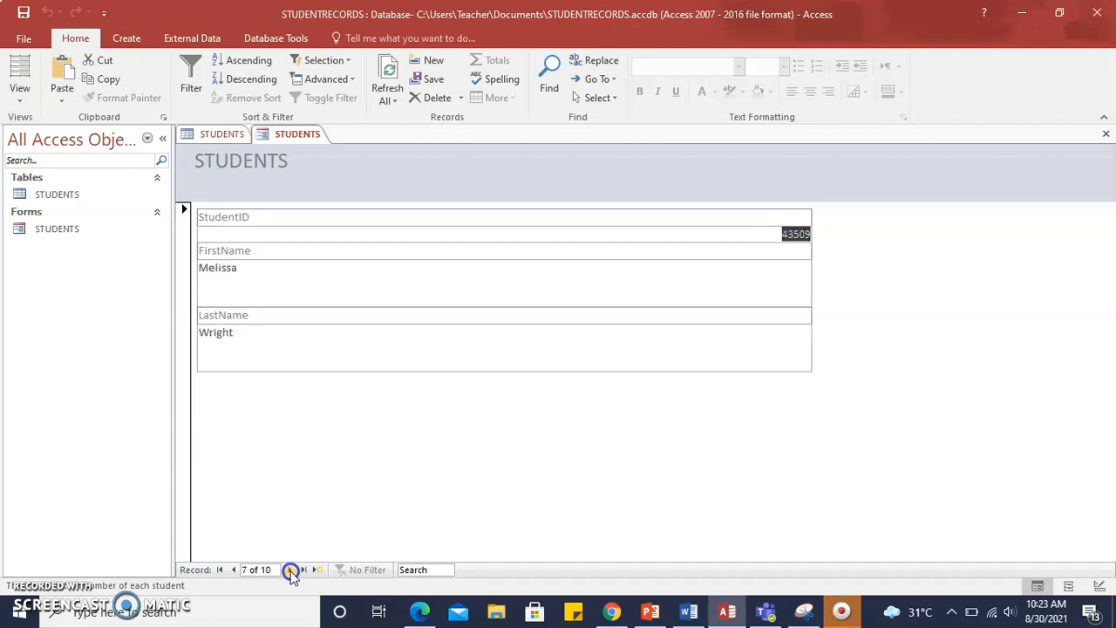
left_click(291, 570)
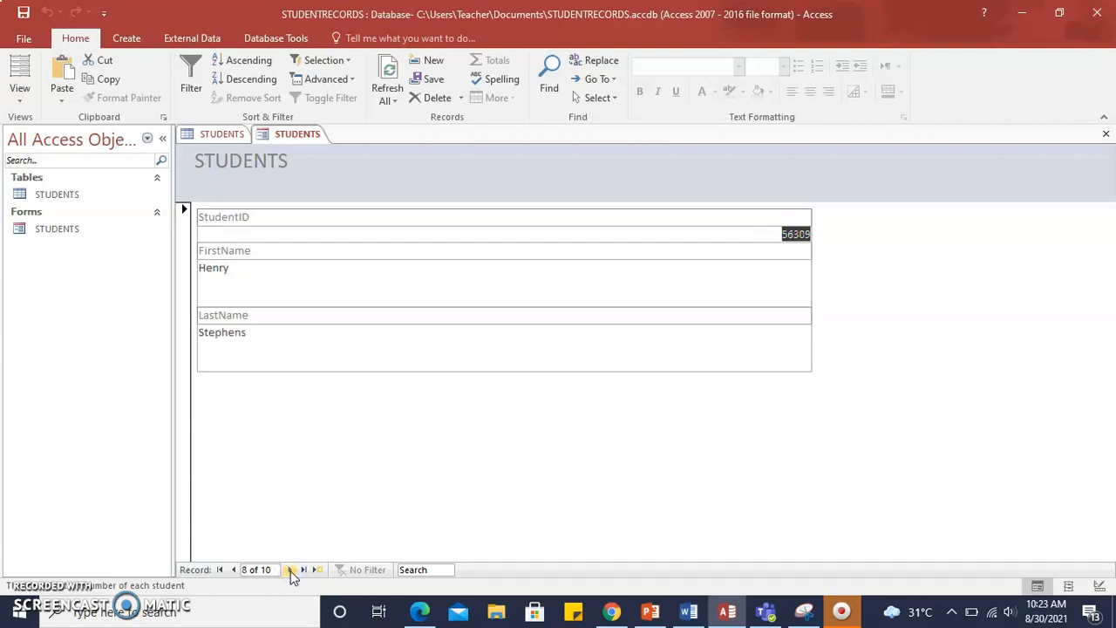
left_click(291, 570)
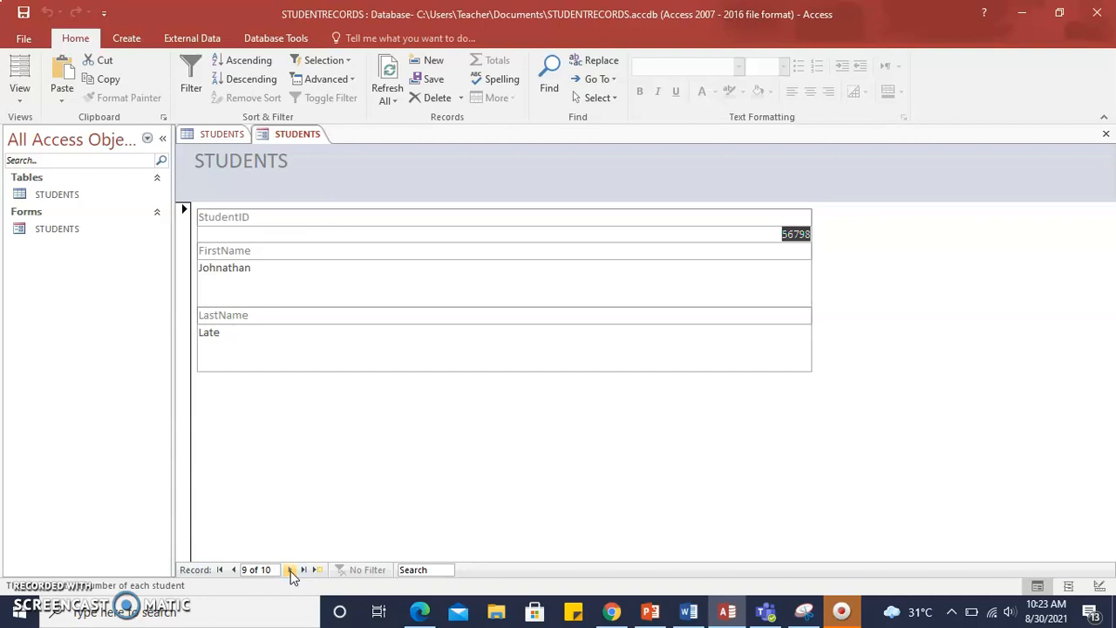
left_click(290, 570)
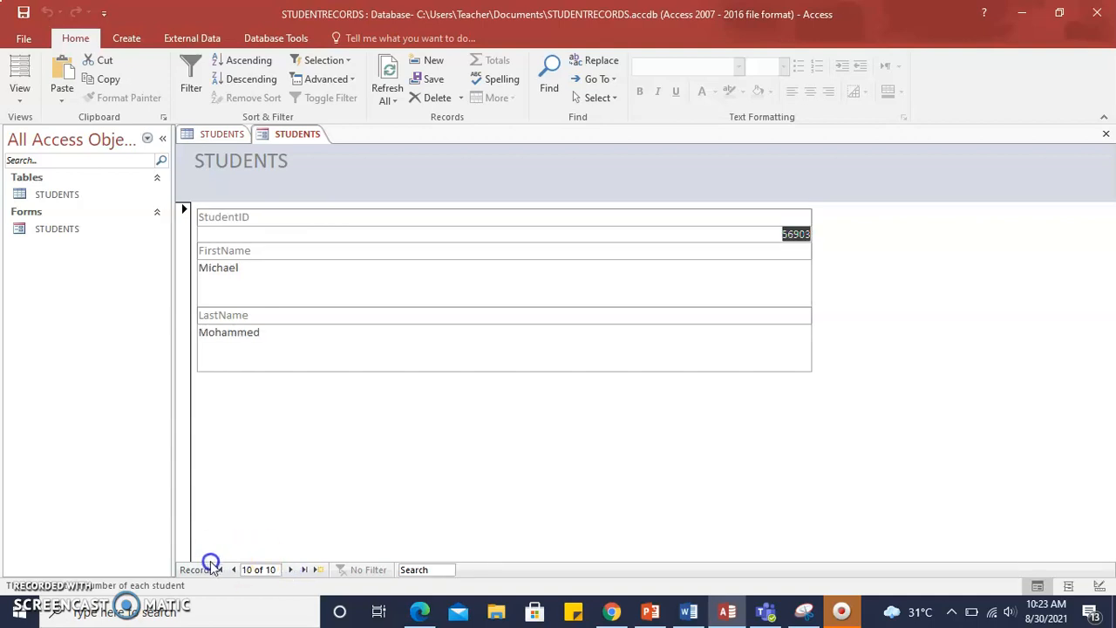
left_click(233, 570)
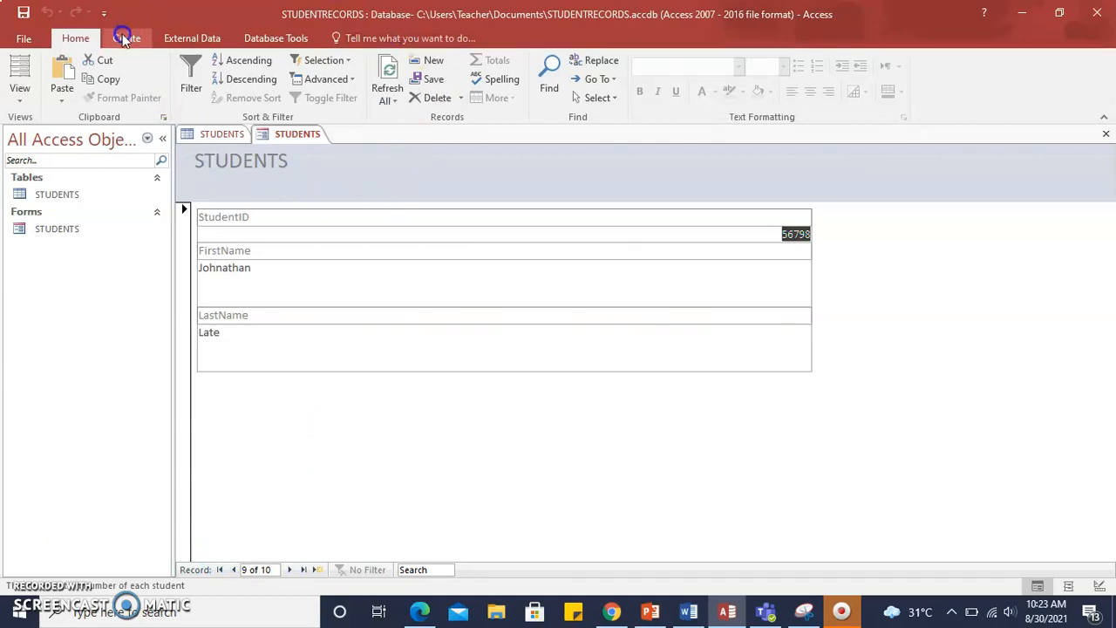
Select the STUDENTS form in the object list, view the STUDENTS table, then return to the form
left_click(125, 37)
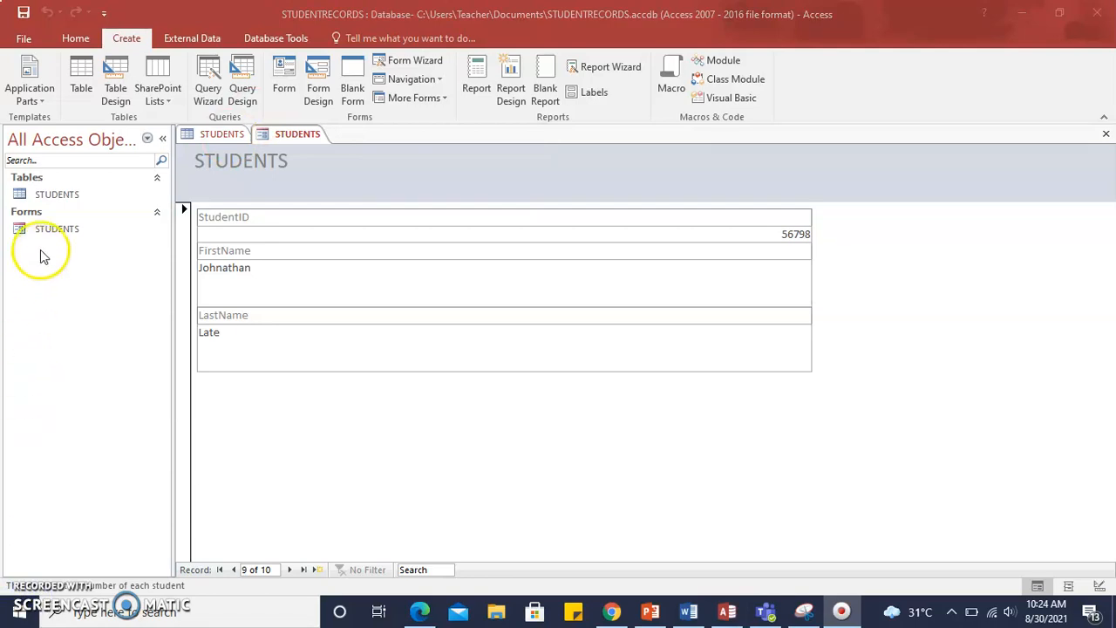
mouse_move(81, 144)
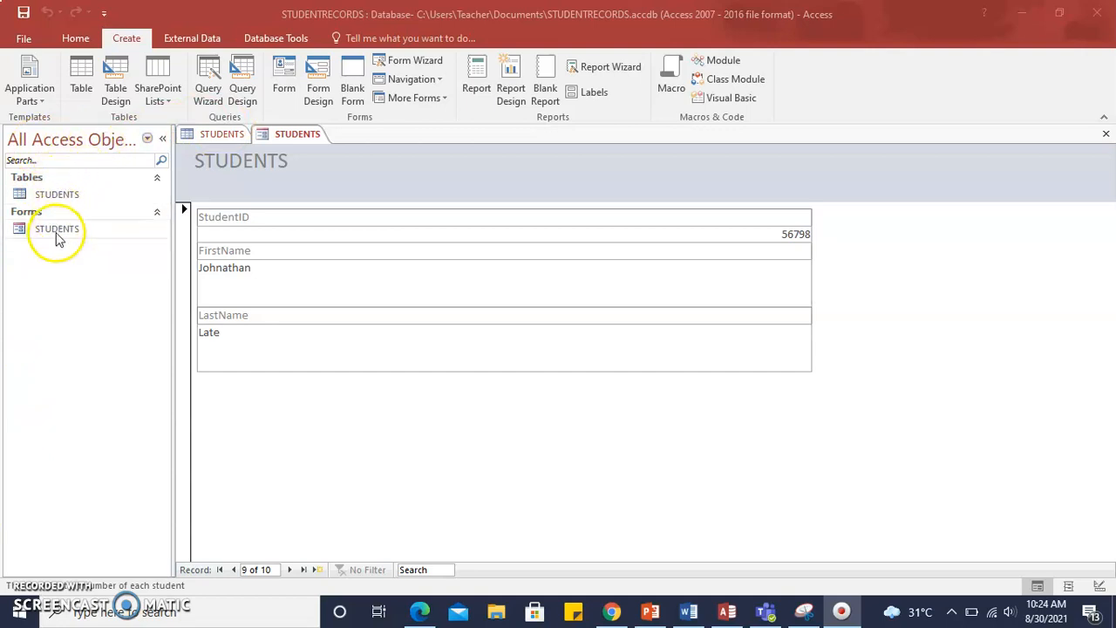
left_click(57, 194)
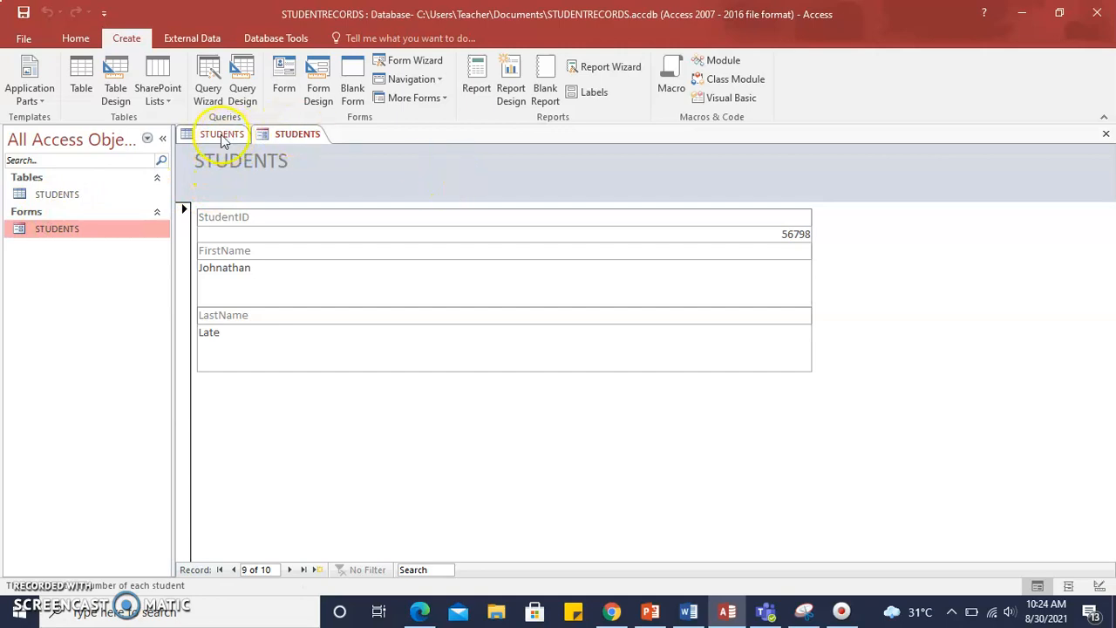
left_click(222, 133)
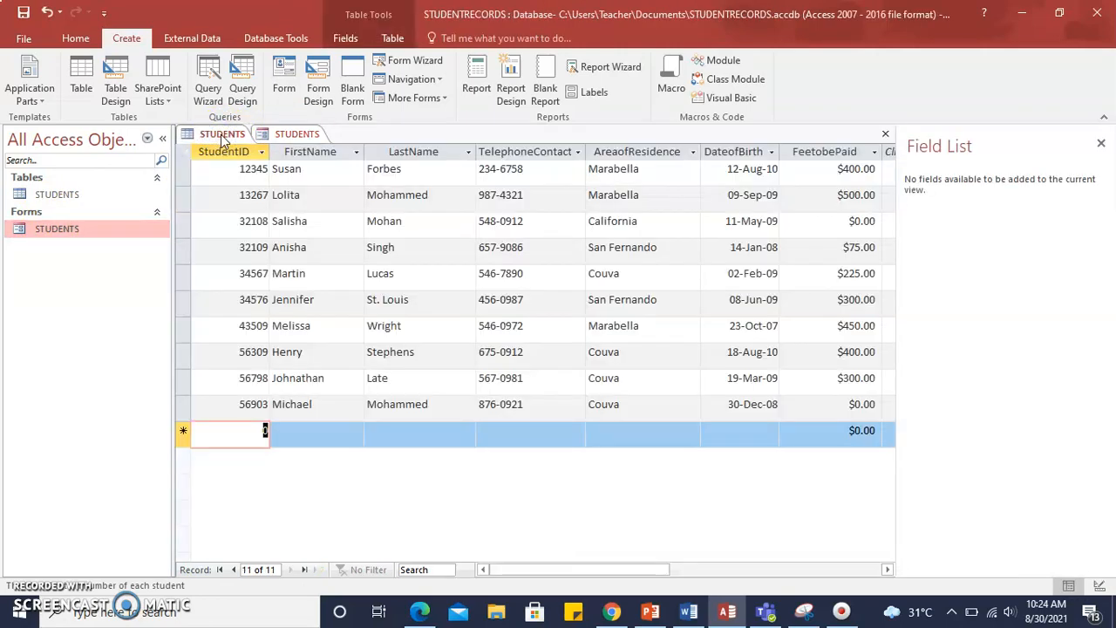
left_click(297, 134)
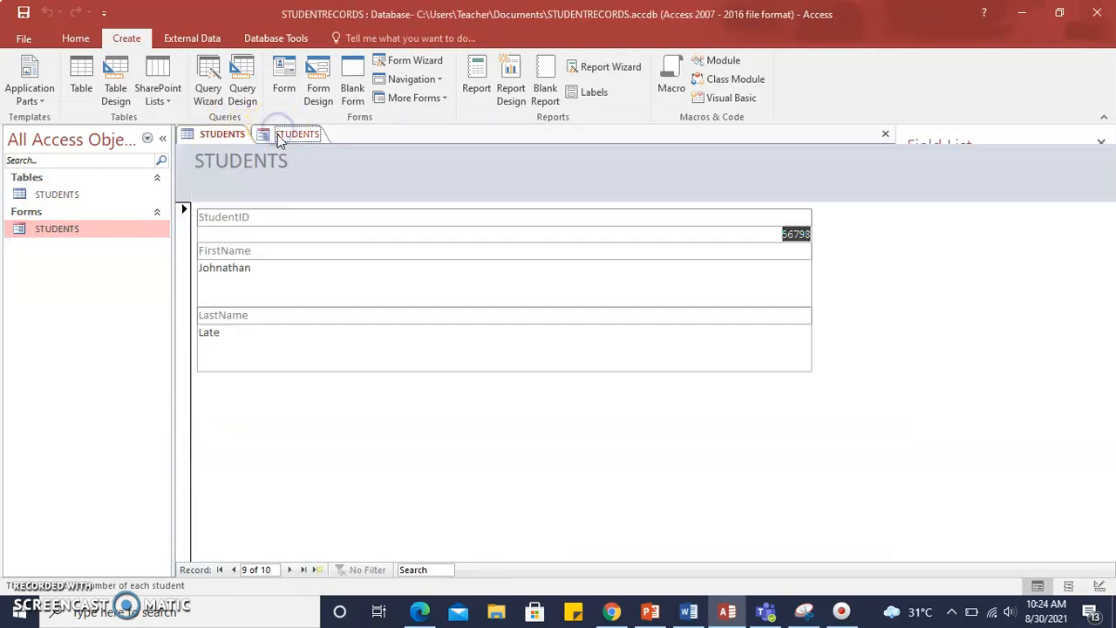
left_click(292, 134)
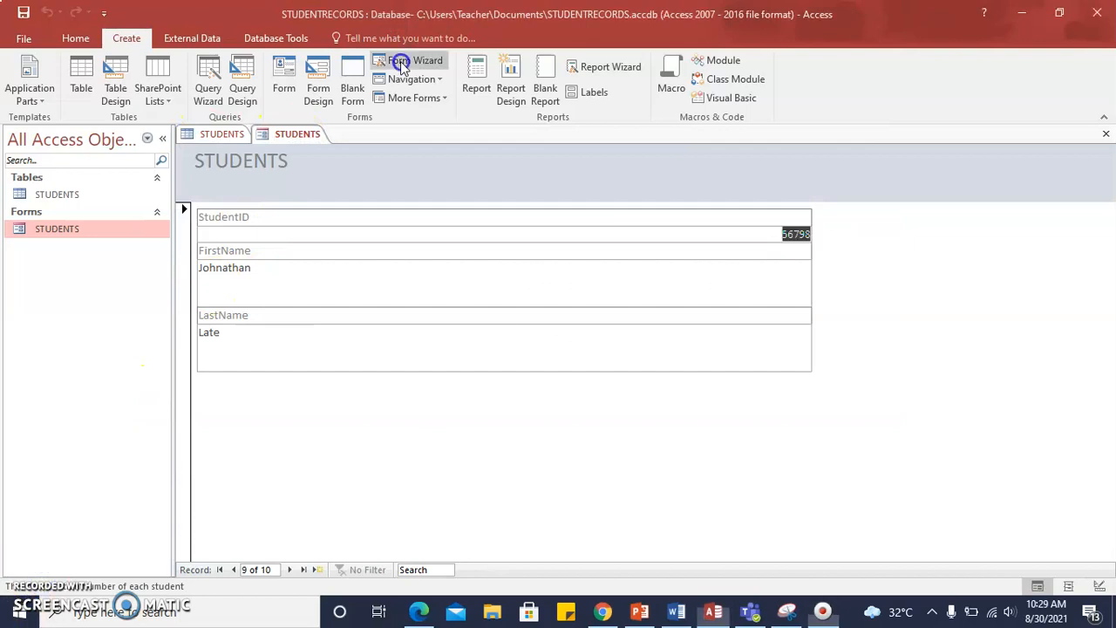
Reopen the Form Wizard, add StudentID then all fields, and remove them again
left_click(415, 61)
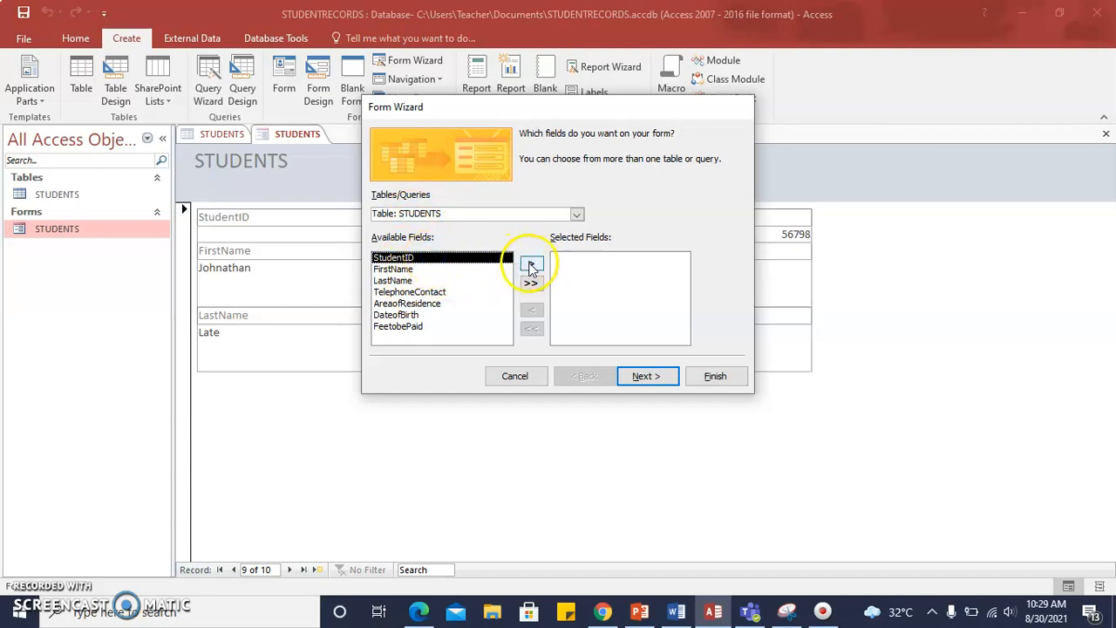
left_click(531, 263)
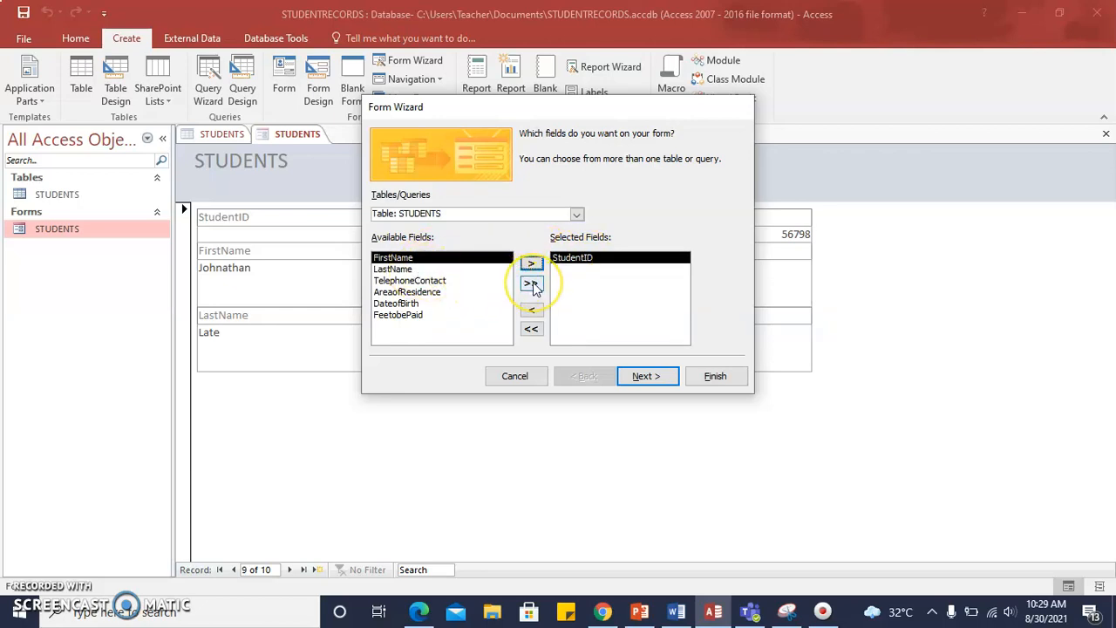
left_click(531, 284)
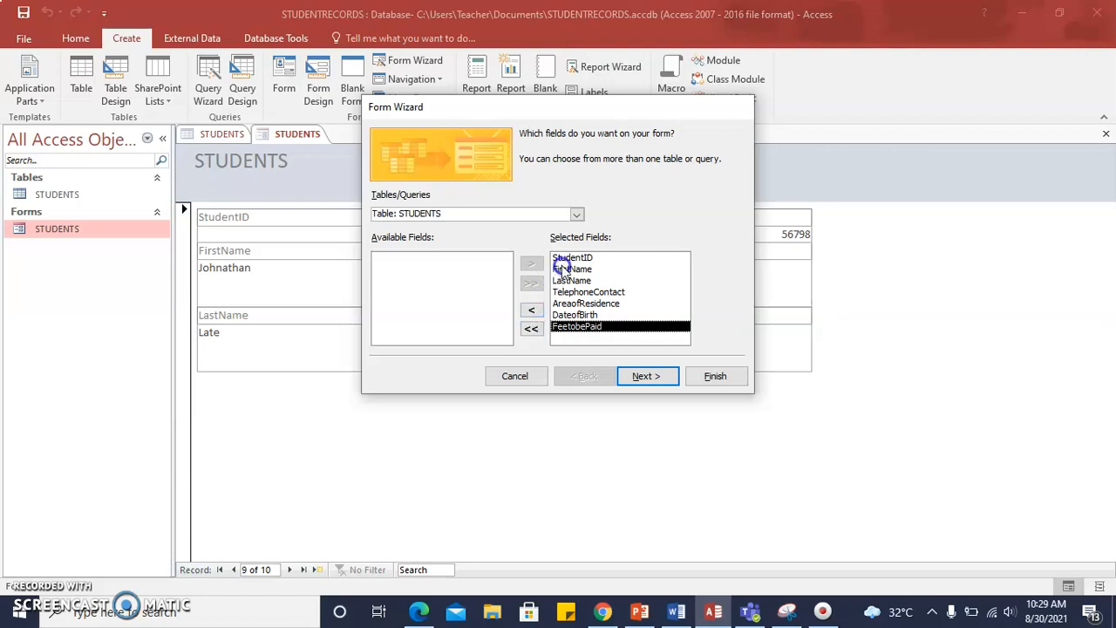
left_click(532, 310)
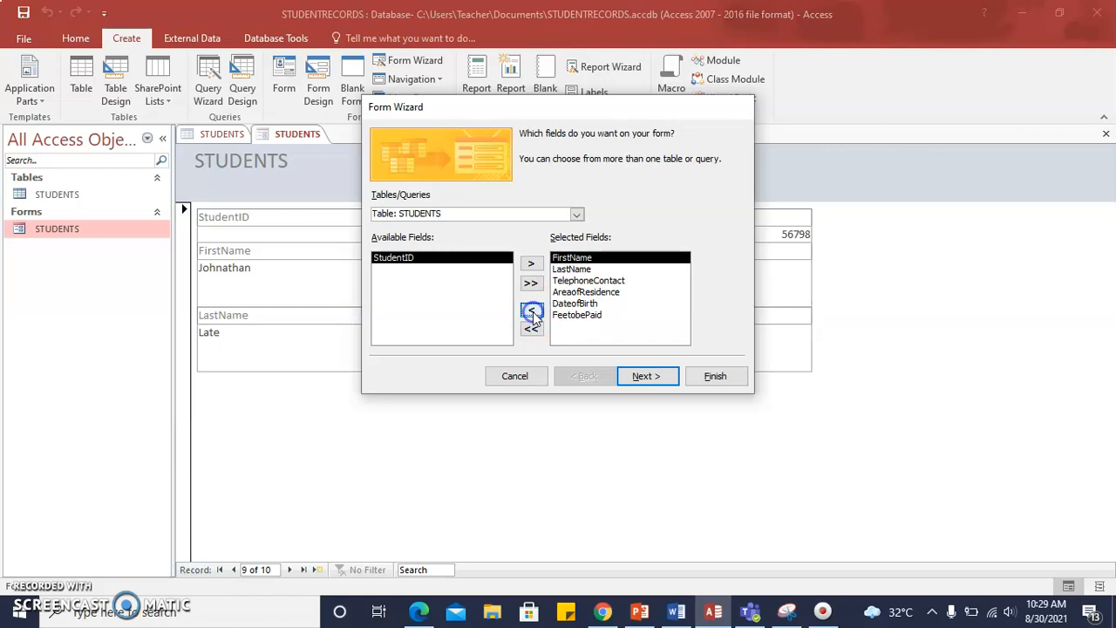
left_click(531, 311)
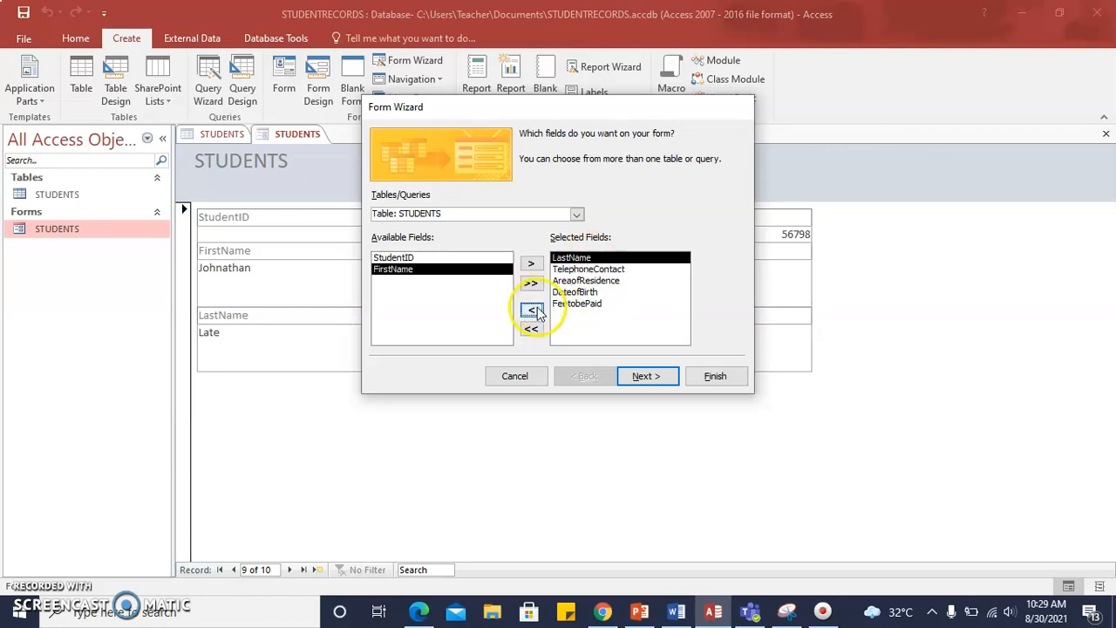
left_click(531, 329)
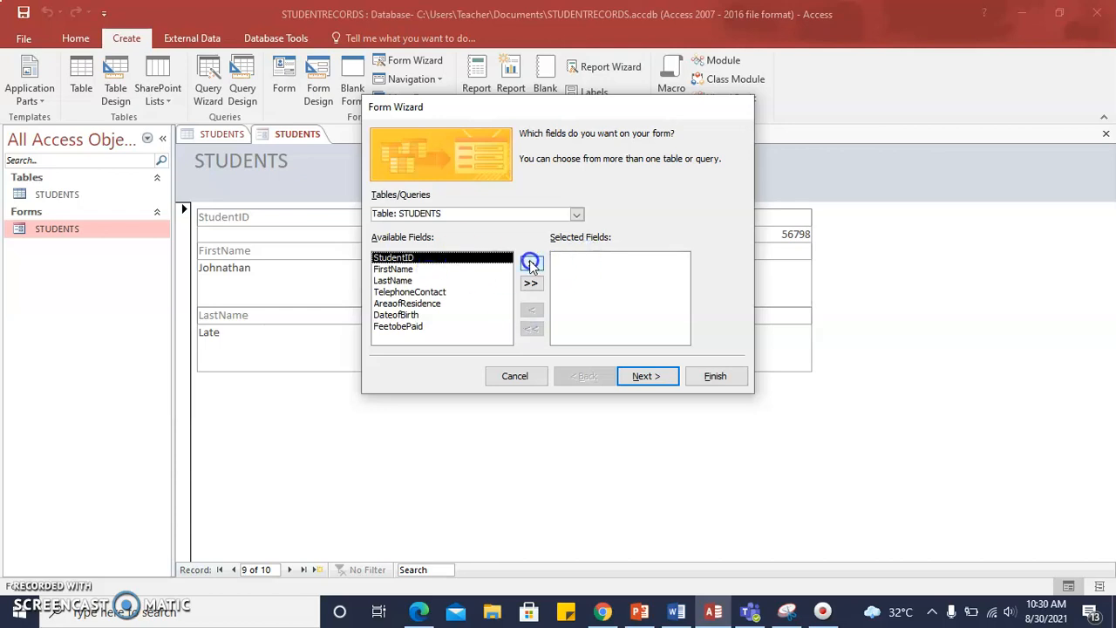
Add StudentID, FirstName, LastName and AreaofResidence to Selected Fields and continue to layouts
left_click(532, 264)
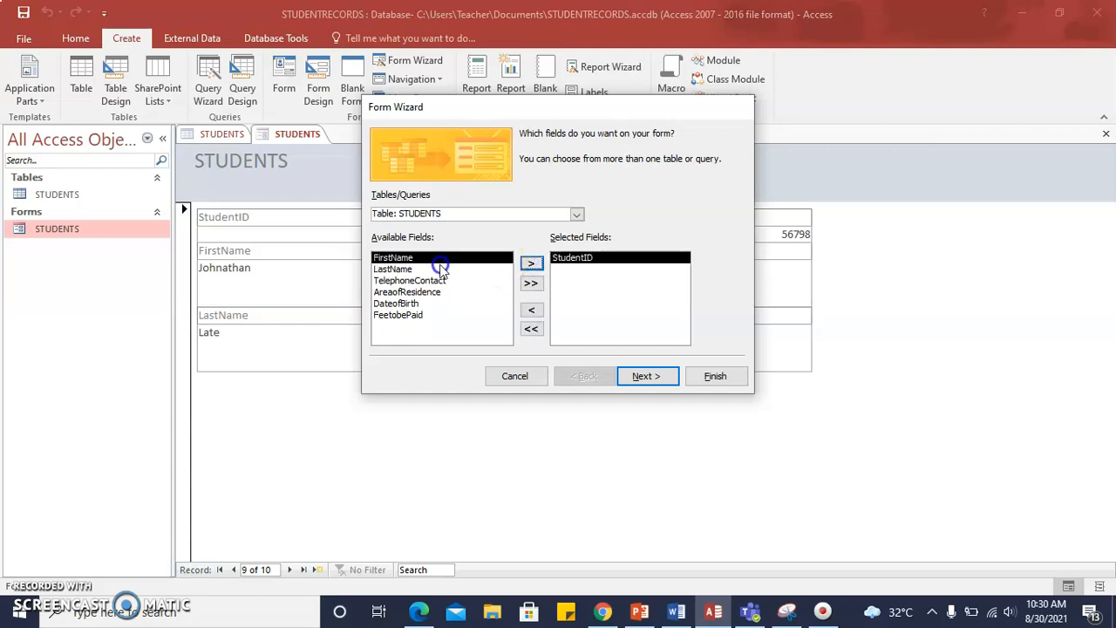
left_click(531, 264)
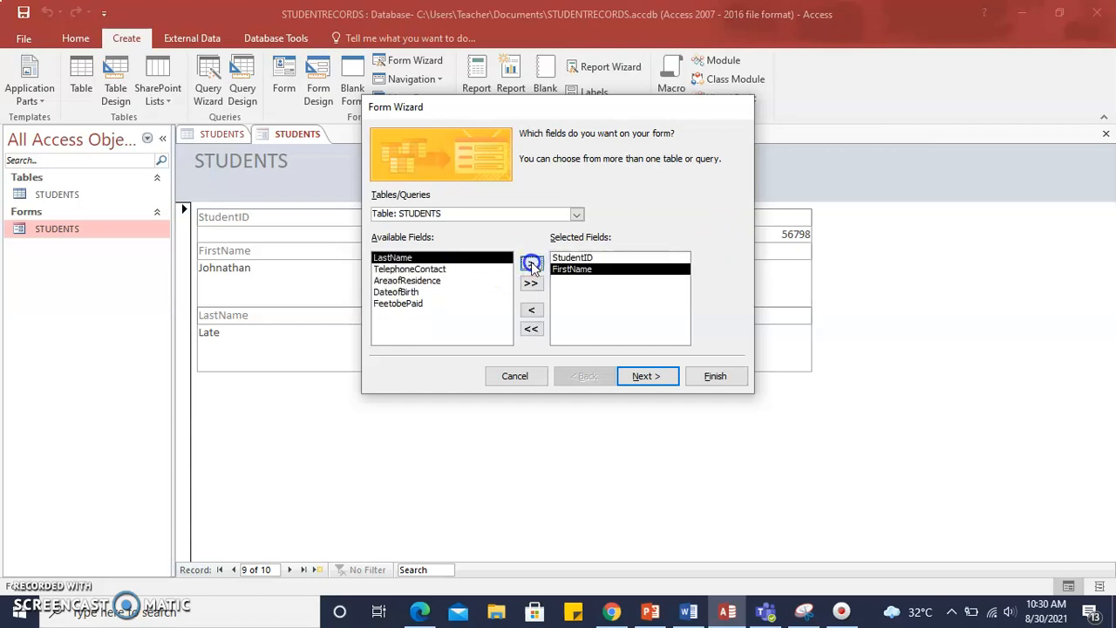
left_click(531, 263)
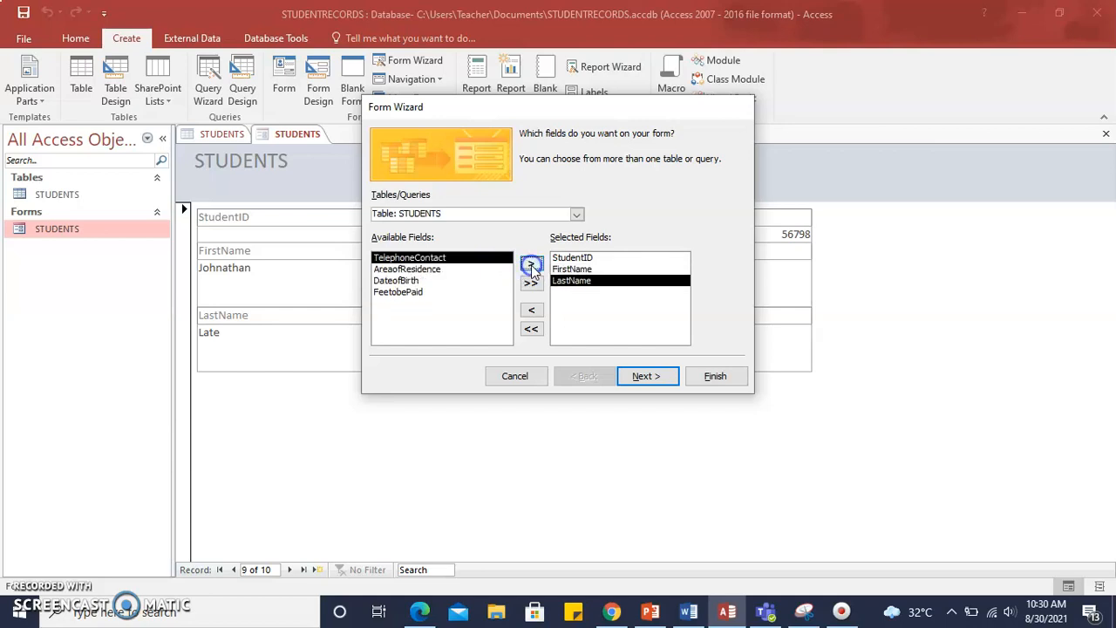
left_click(531, 265)
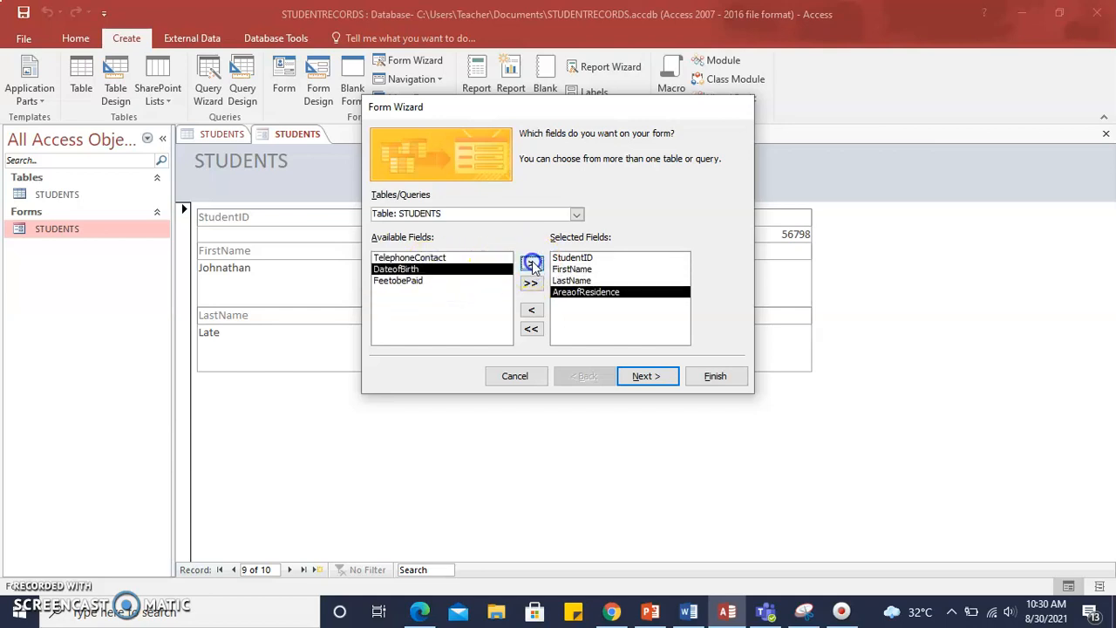
left_click(647, 376)
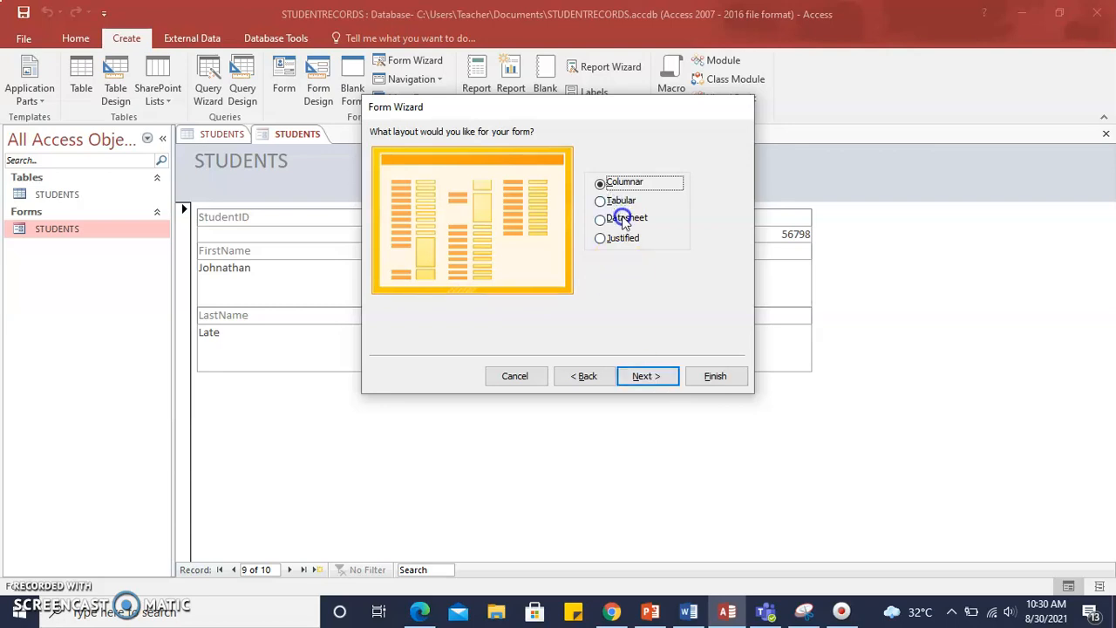
Choose the Datasheet layout, keep the title STUDENTS1 and finish the form
left_click(601, 219)
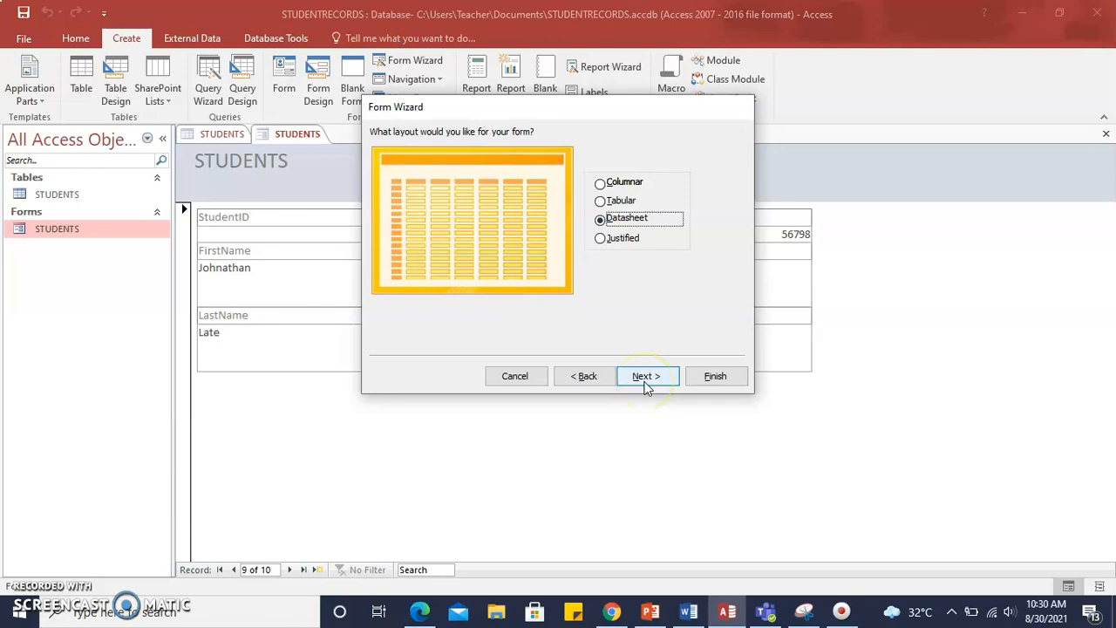
left_click(645, 376)
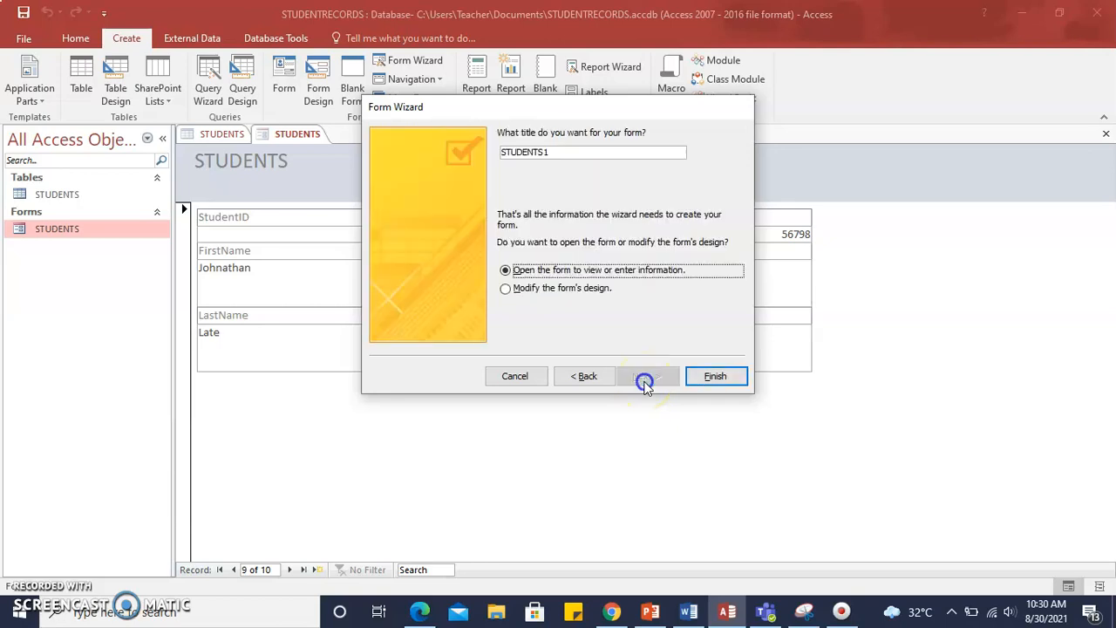
left_click(716, 376)
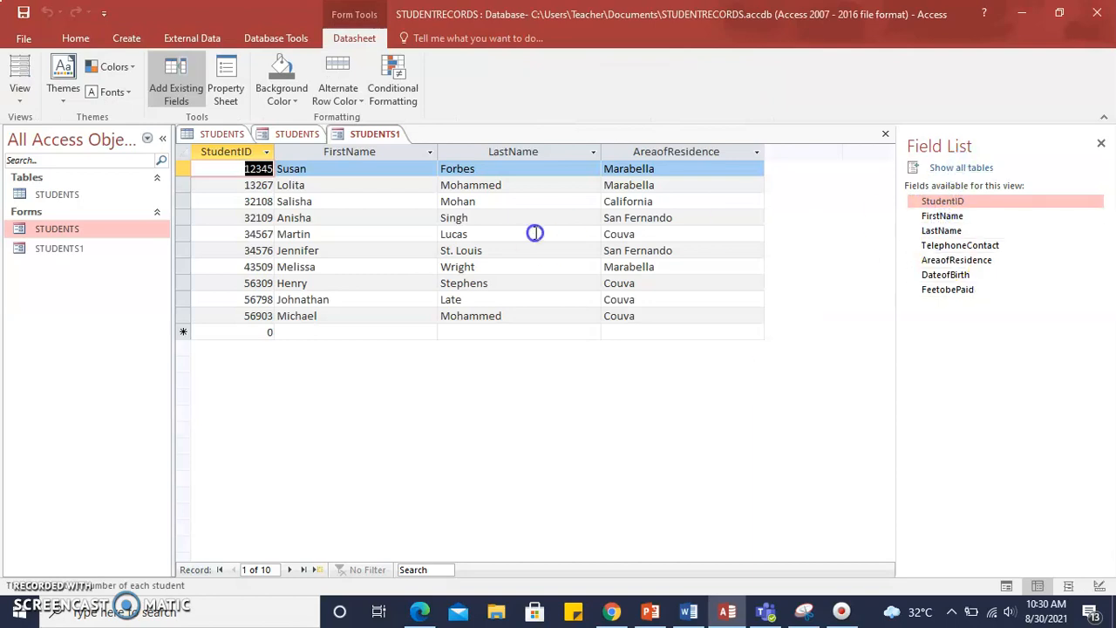
mouse_move(335, 283)
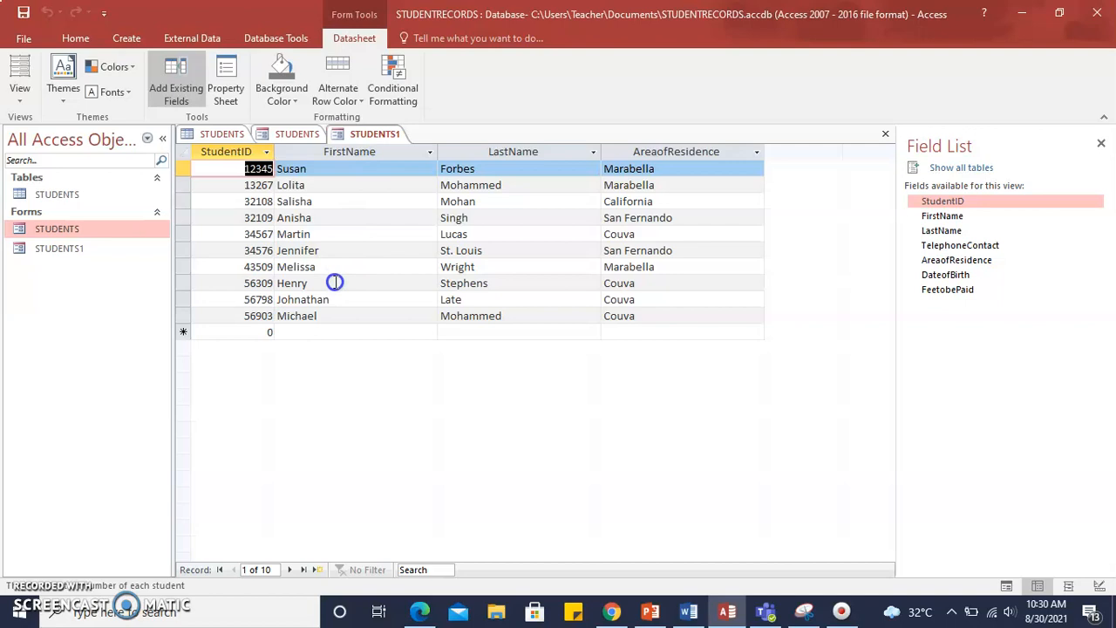
mouse_move(574, 184)
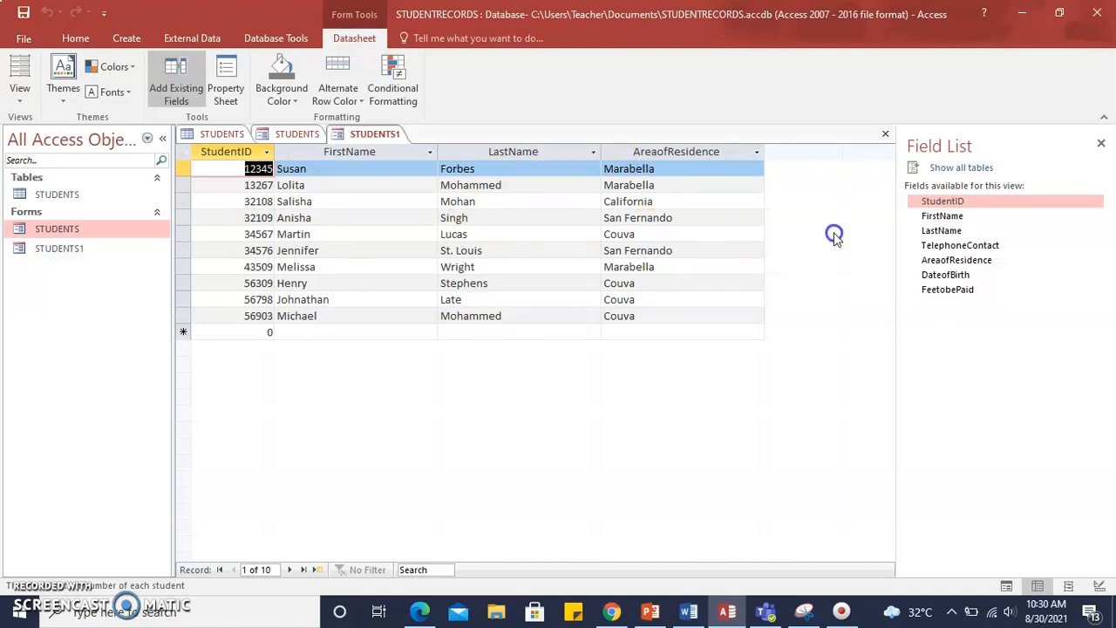
mouse_move(89, 562)
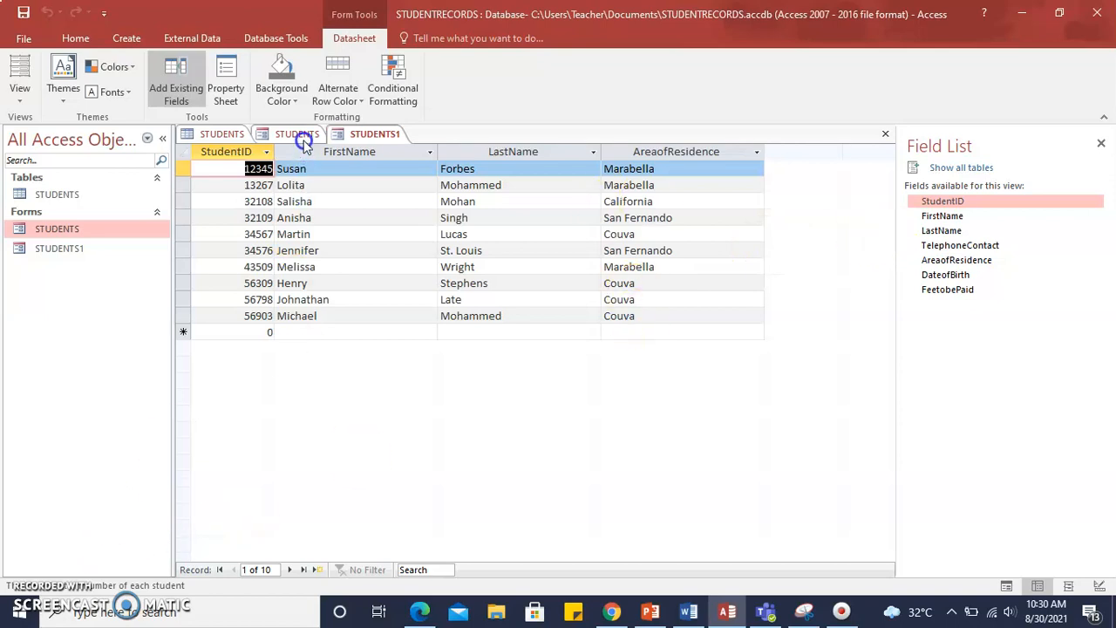
left_click(375, 134)
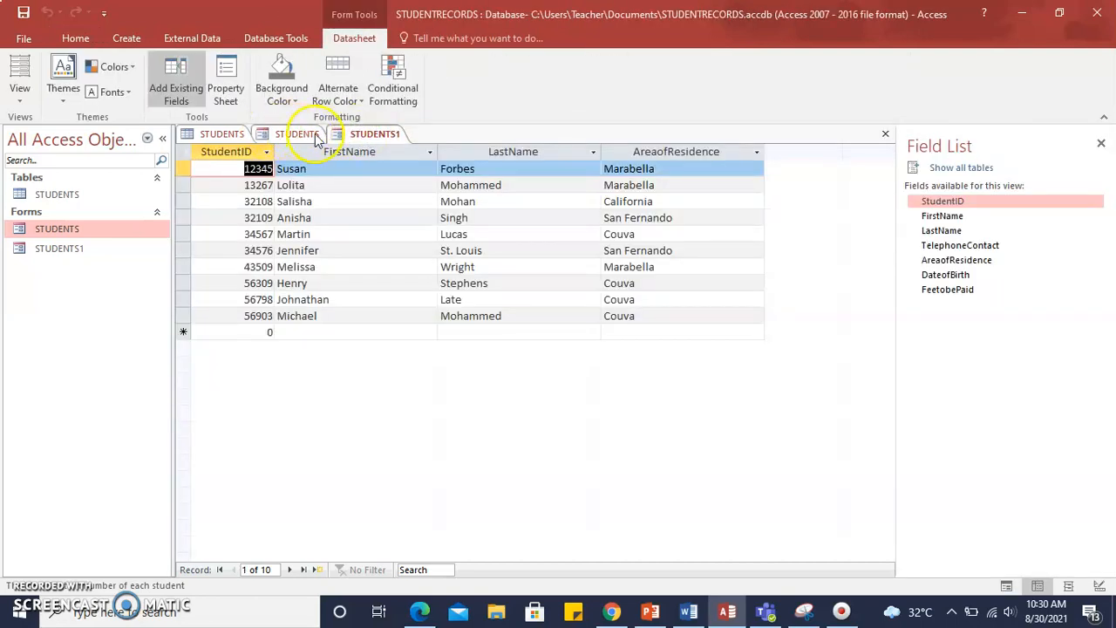
left_click(367, 134)
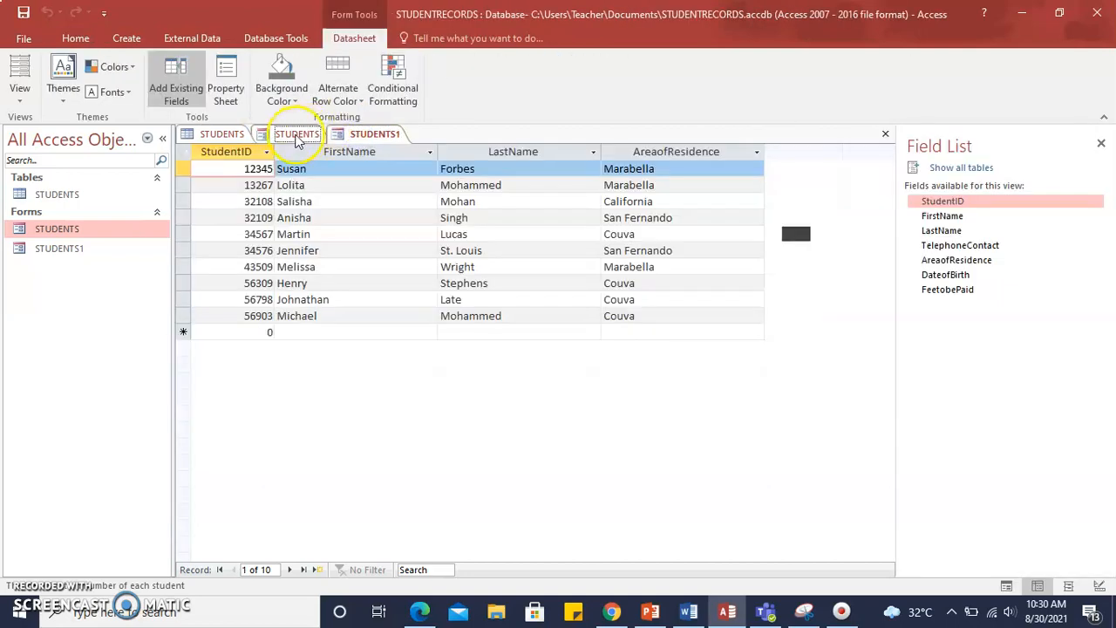
Check the STUDENTS table, show the Create ribbon, then switch to the justified STUDENTS form
left_click(297, 133)
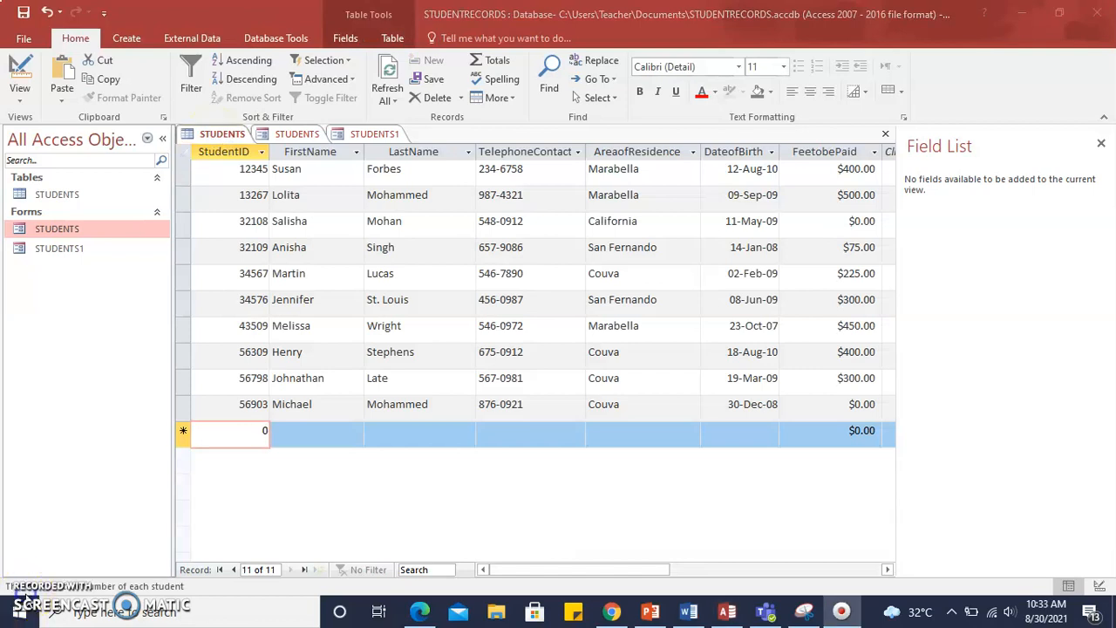
mouse_move(39, 557)
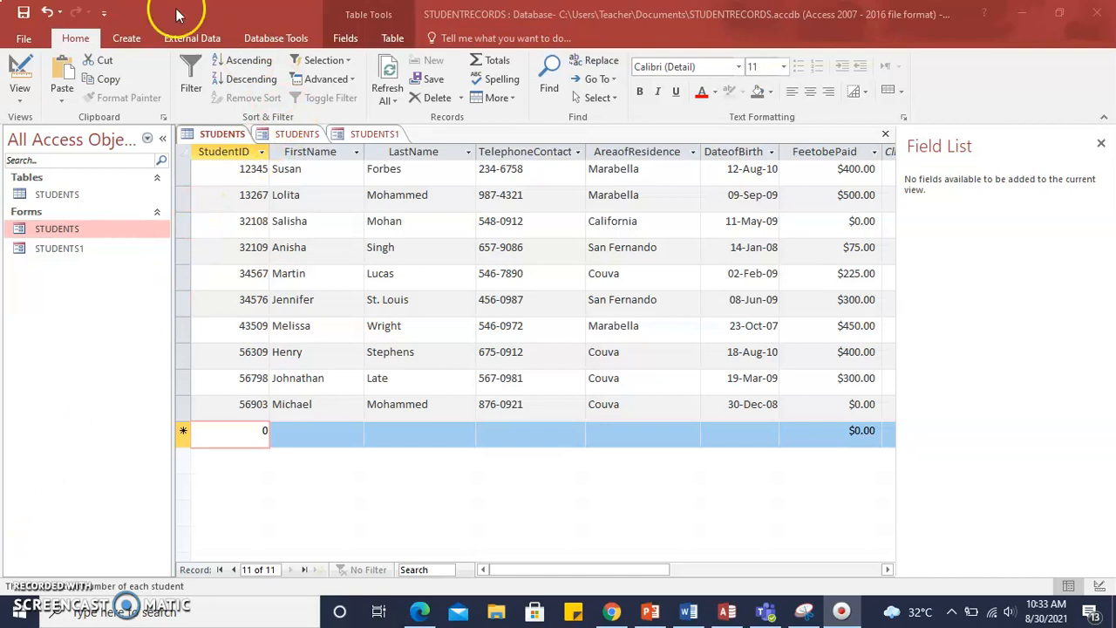
left_click(127, 38)
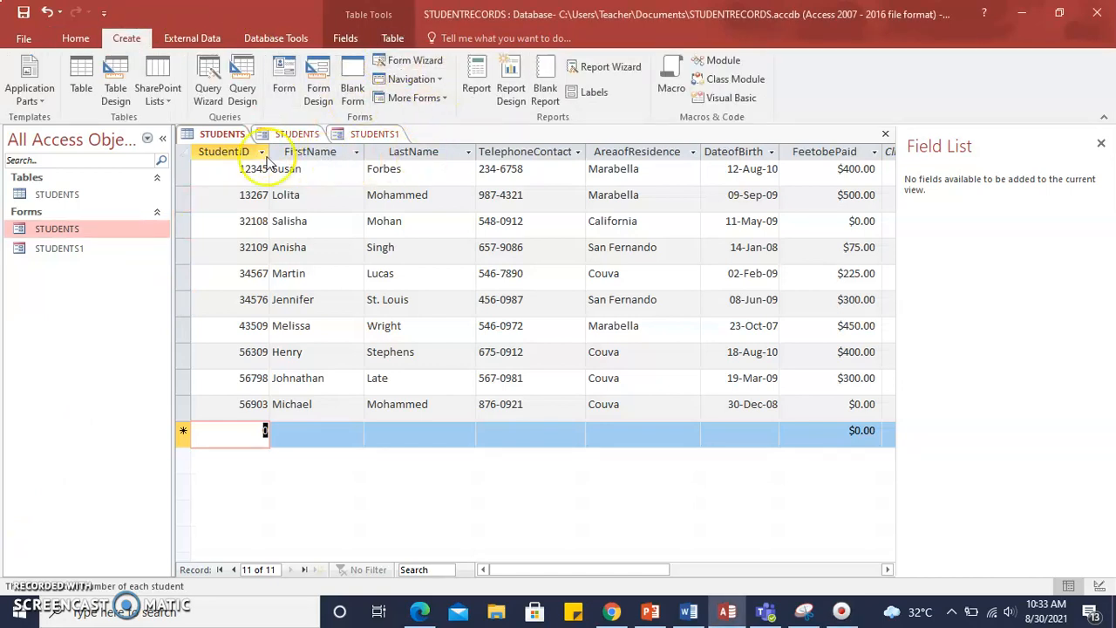
mouse_move(418, 151)
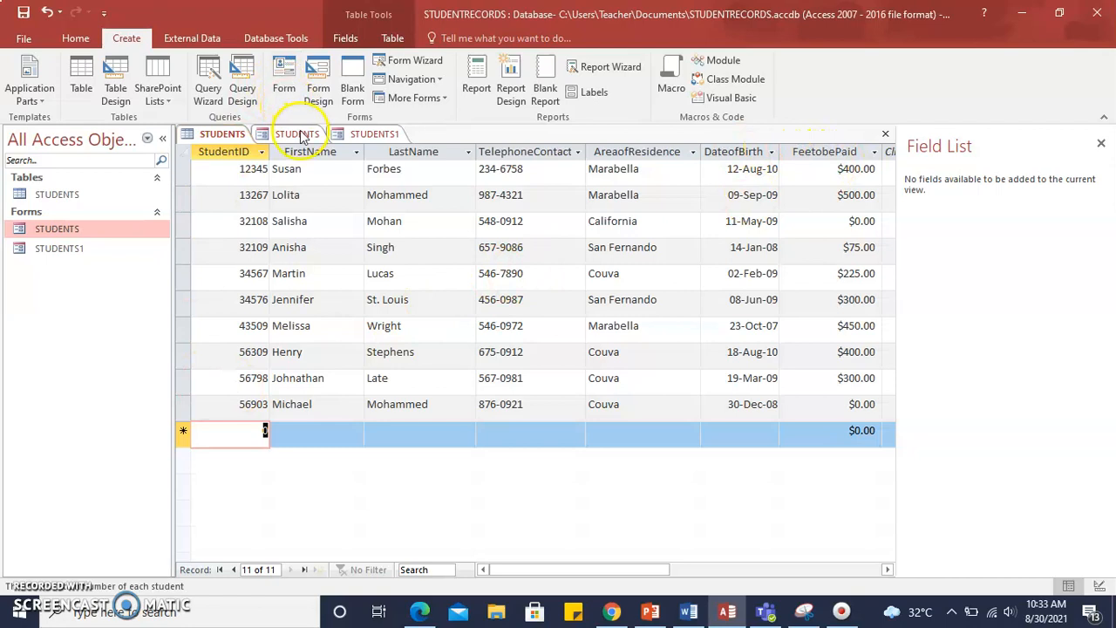
left_click(375, 133)
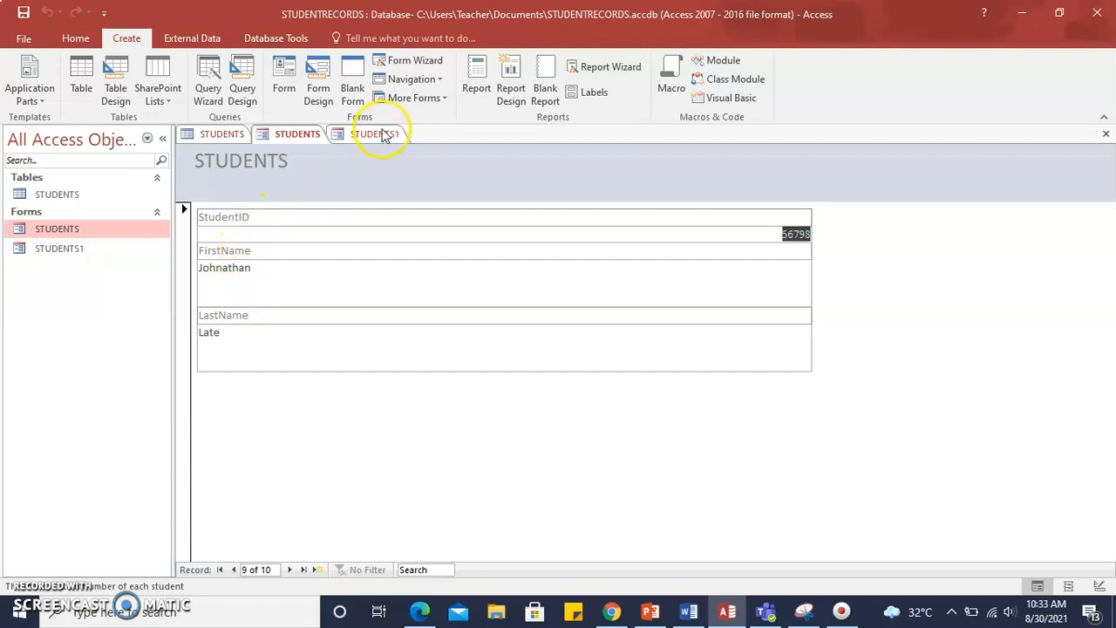
Switch to the STUDENTS1 tab to see all ten students' IDs, names and residences
left_click(375, 133)
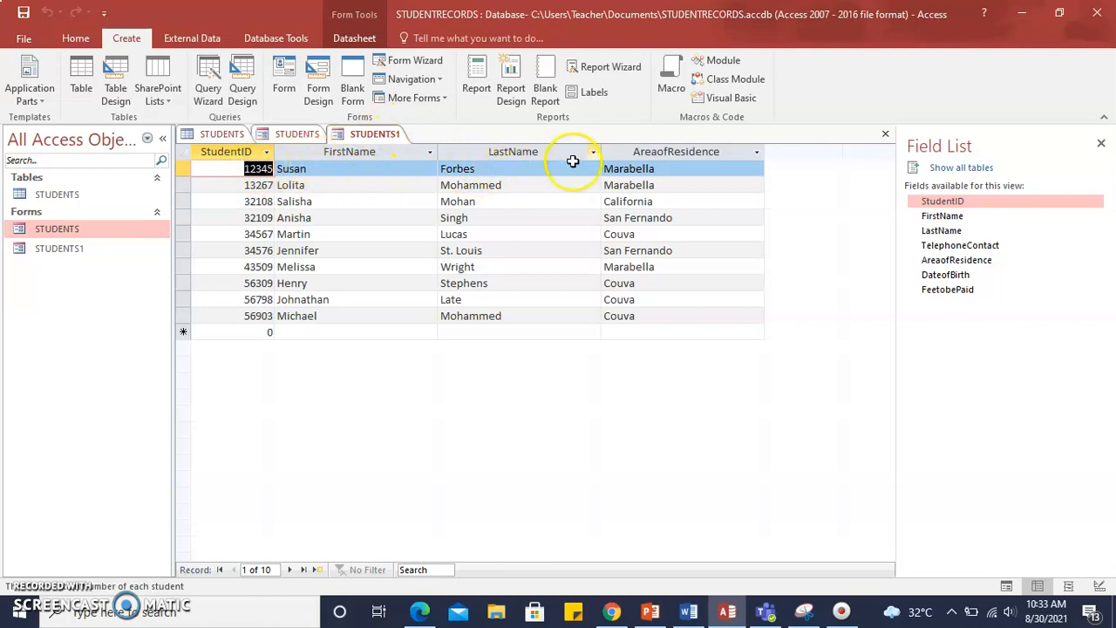
mouse_move(685, 161)
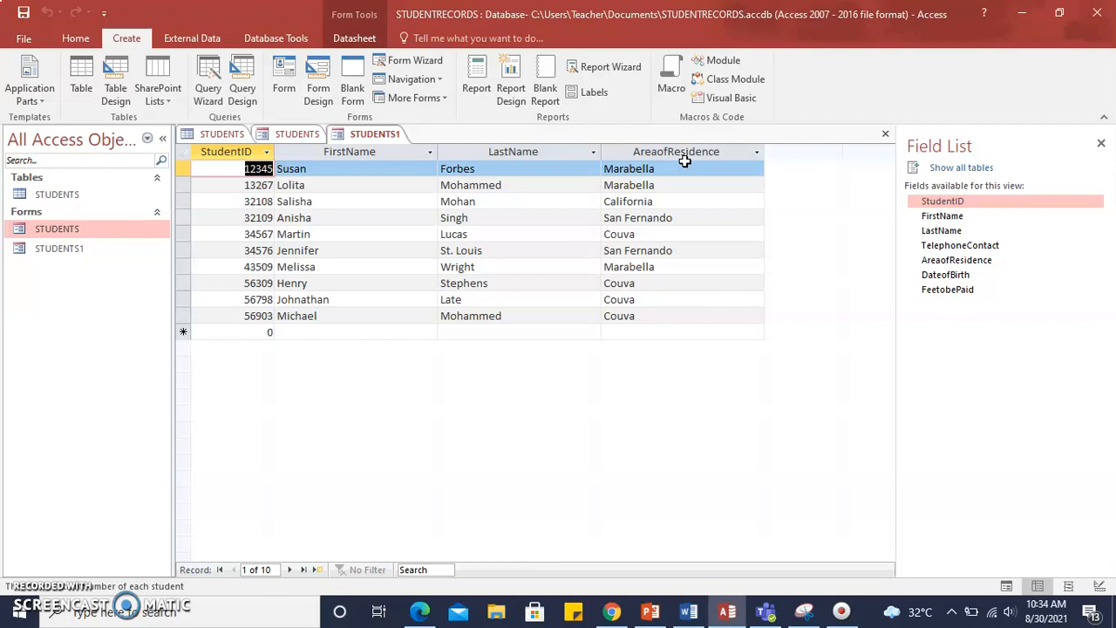
mouse_move(74, 511)
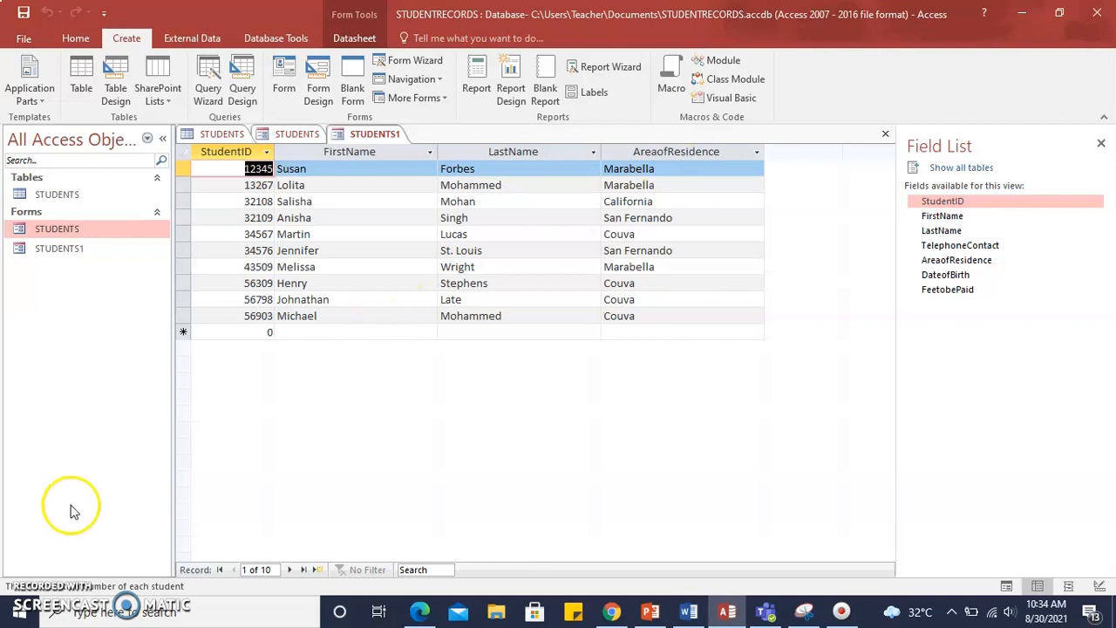
mouse_move(65, 493)
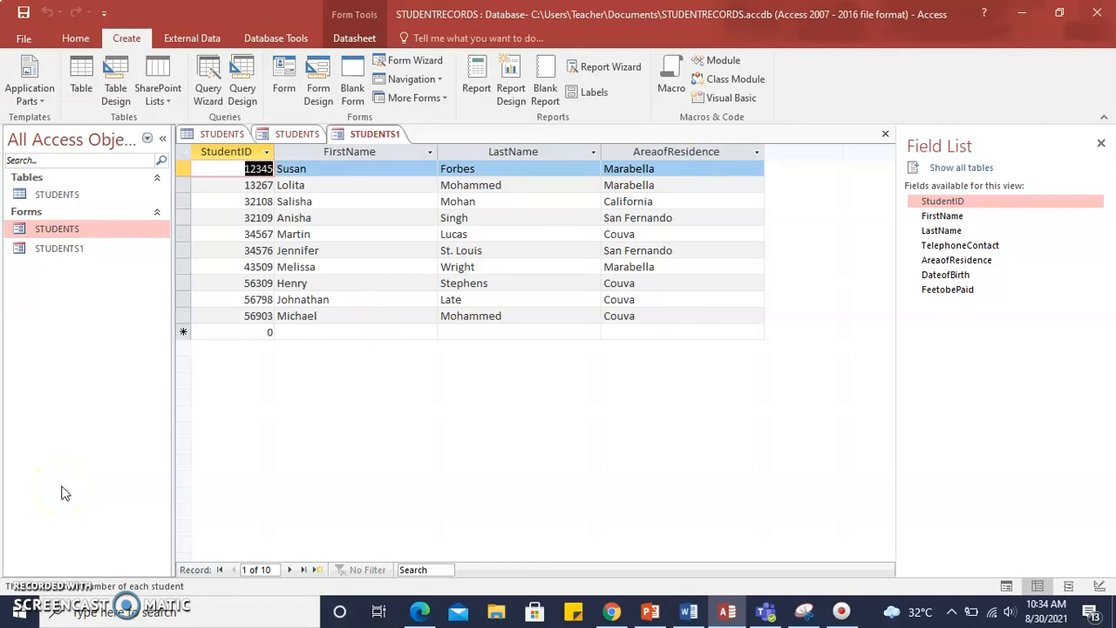